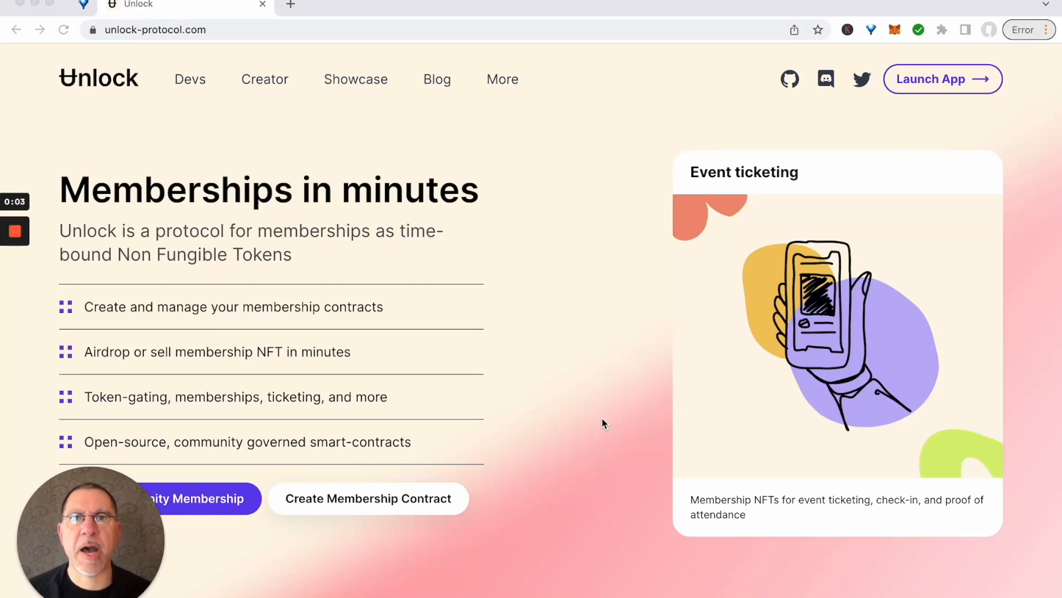
mouse_move(613, 215)
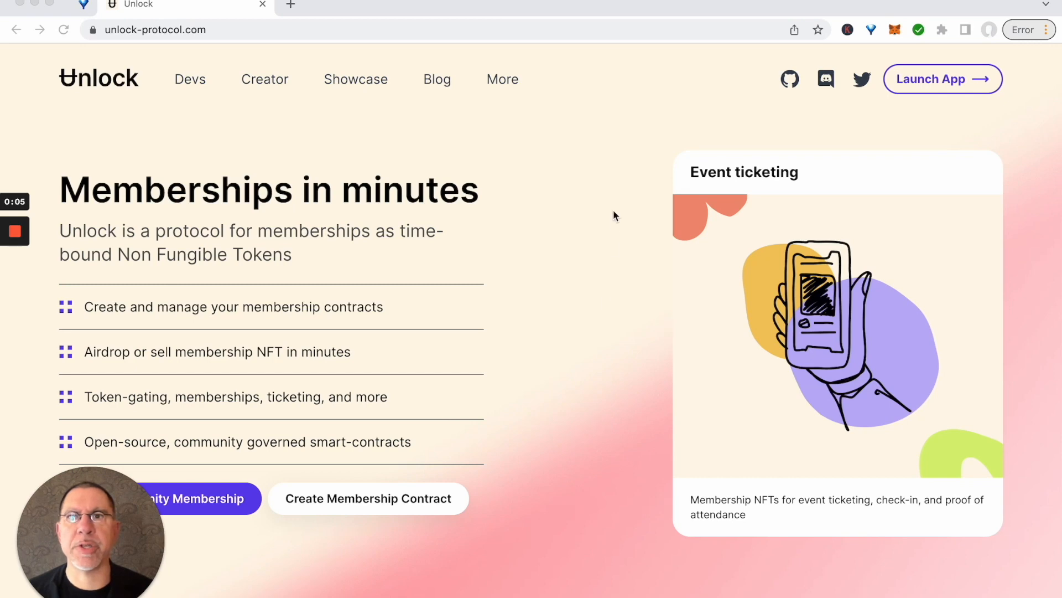
mouse_move(827, 116)
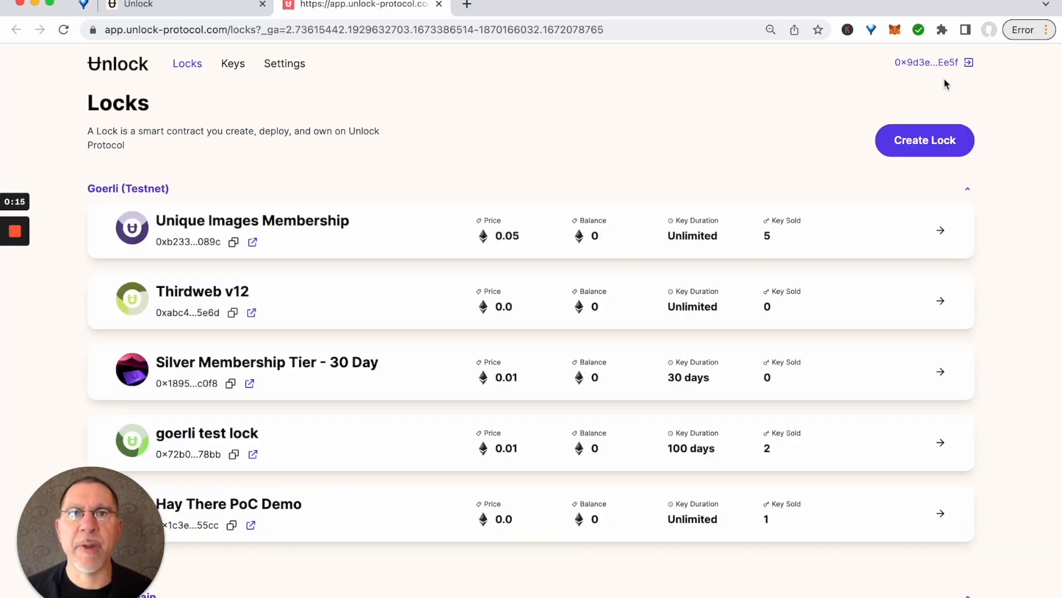
mouse_move(800, 71)
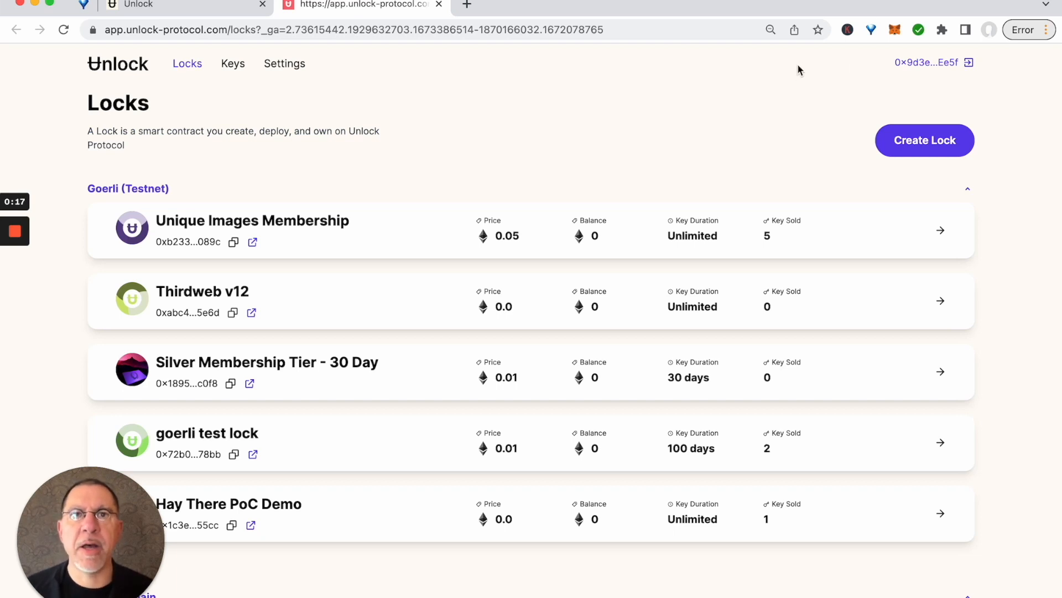
mouse_move(741, 125)
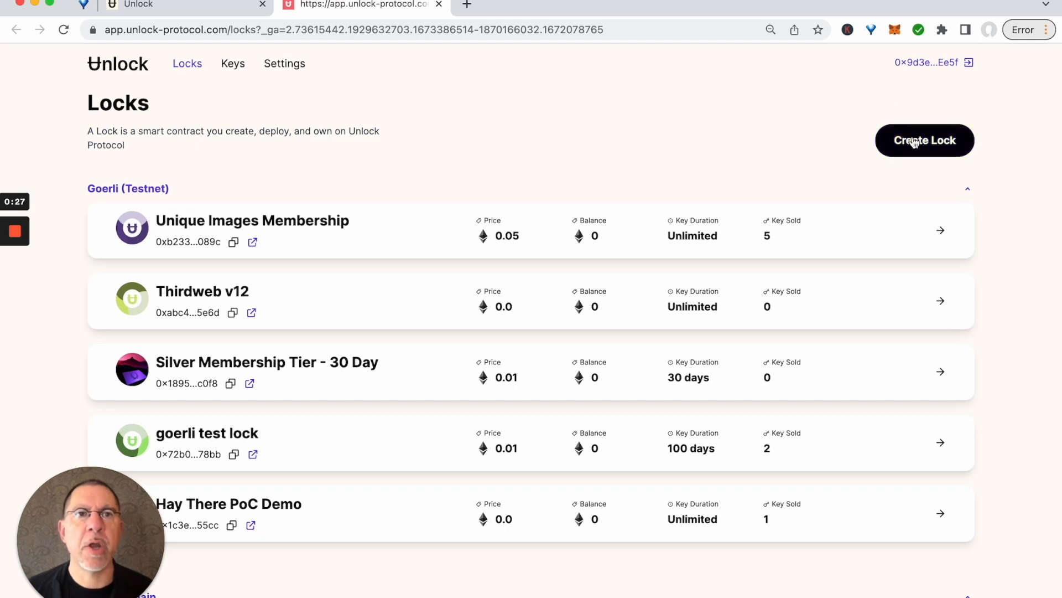
- Create a lock named 'All About Drawing - Silver' with 365-day memberships and unlimited supply
click(924, 140)
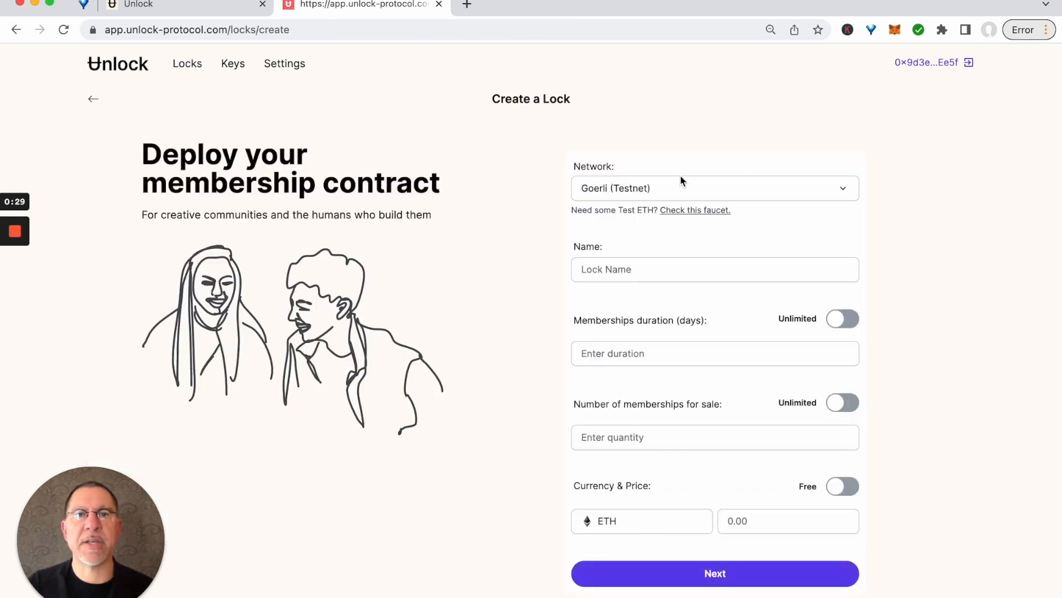
click(714, 269)
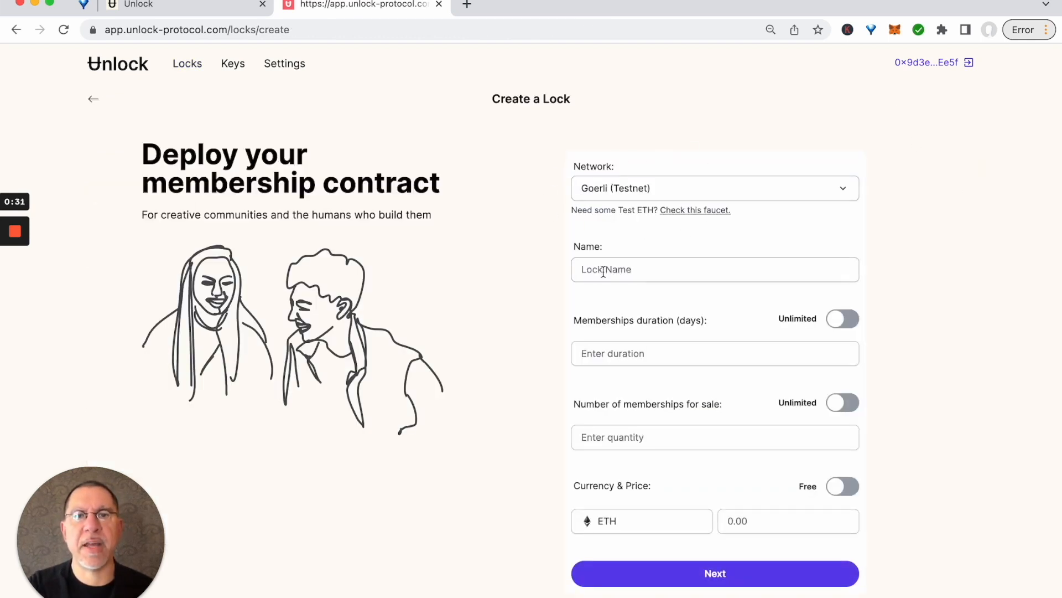
text(All A)
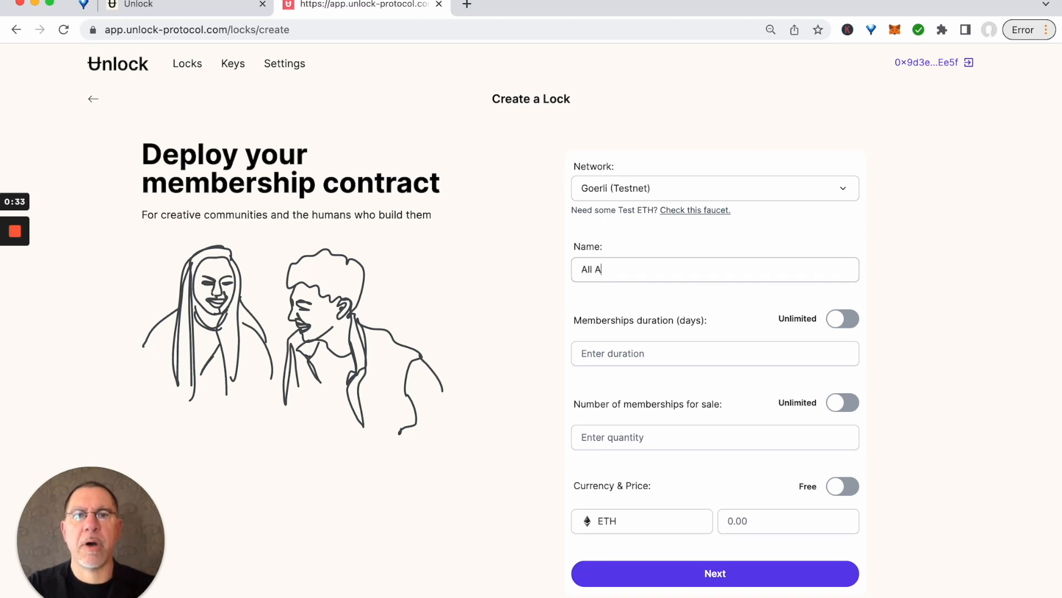
text(bout Drawing)
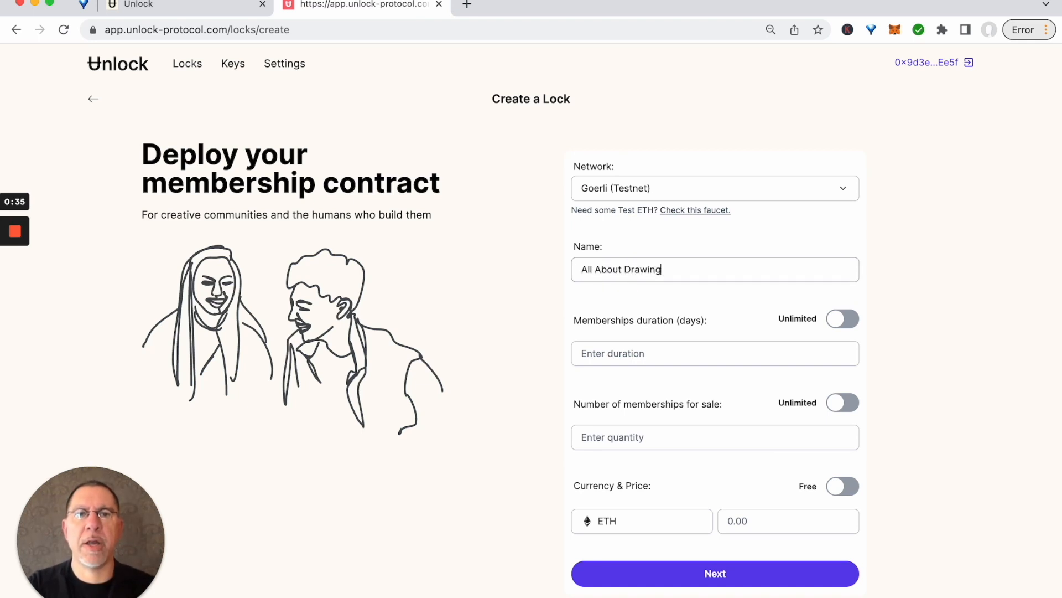
text(- Silv)
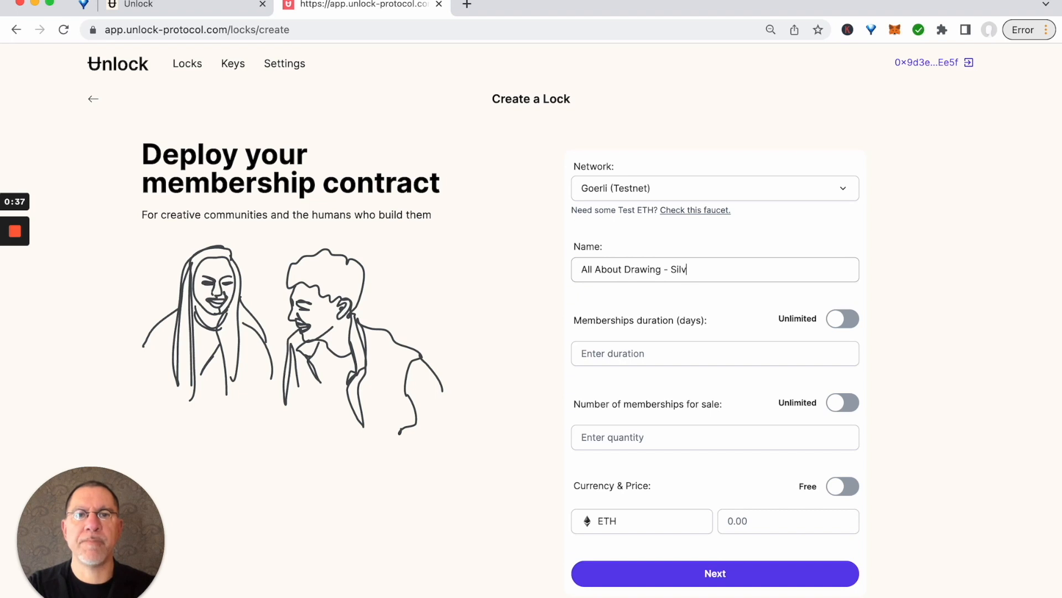
text(er)
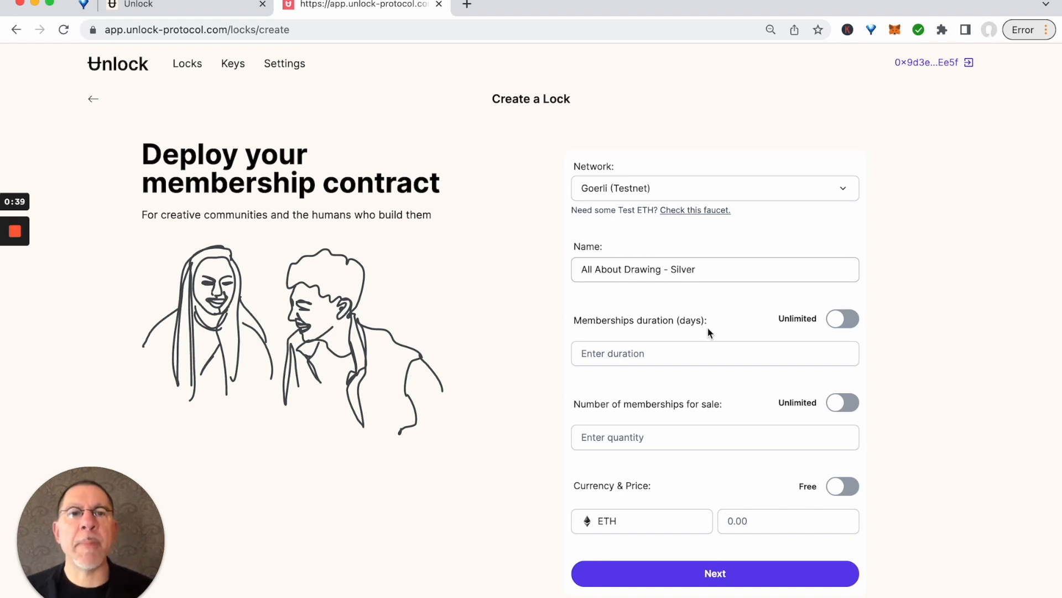
mouse_move(677, 331)
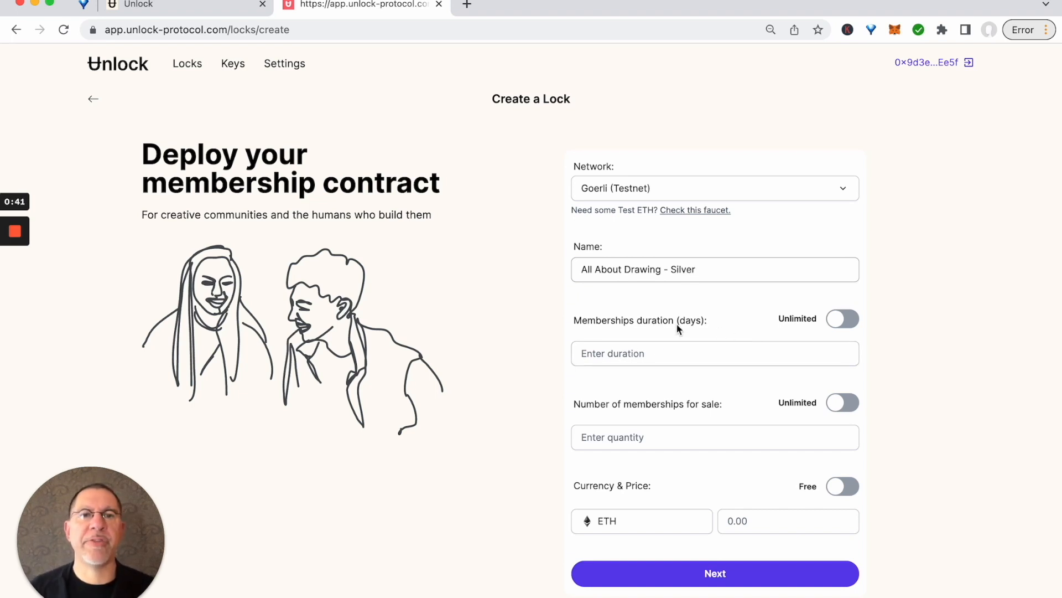
click(714, 353)
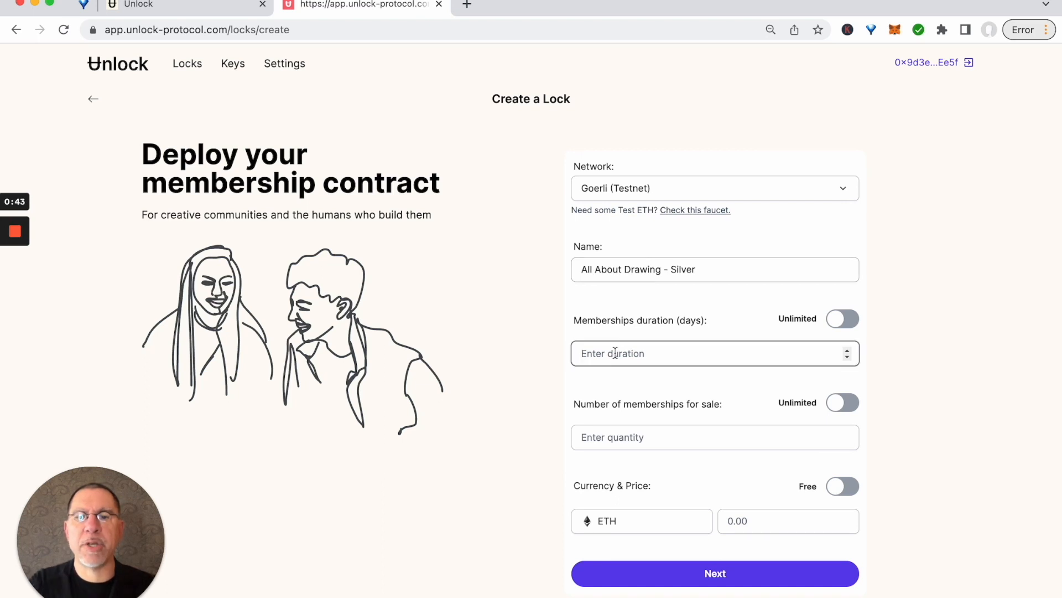
text(365)
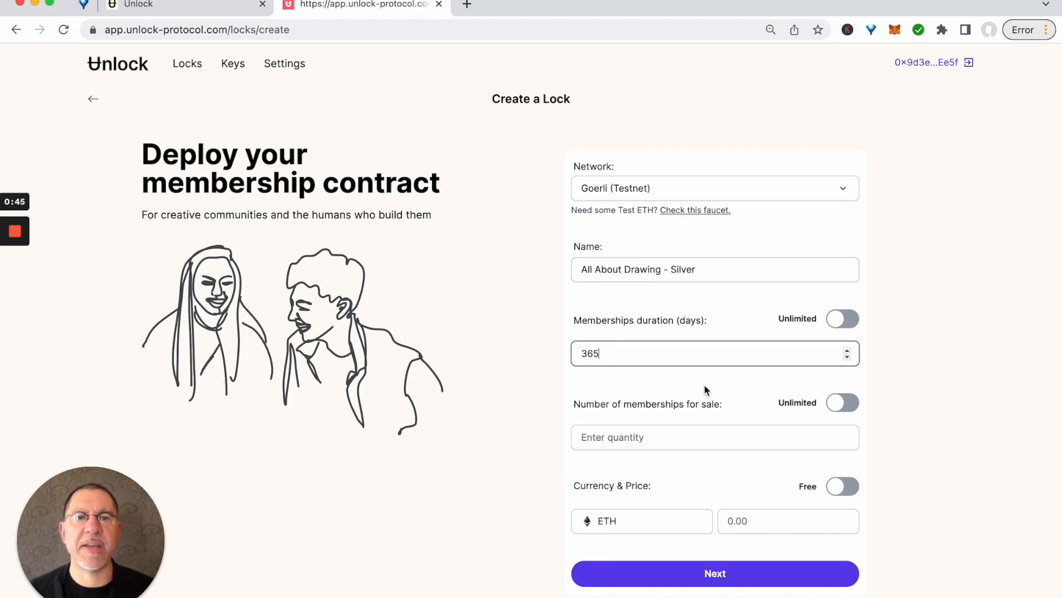
mouse_move(799, 424)
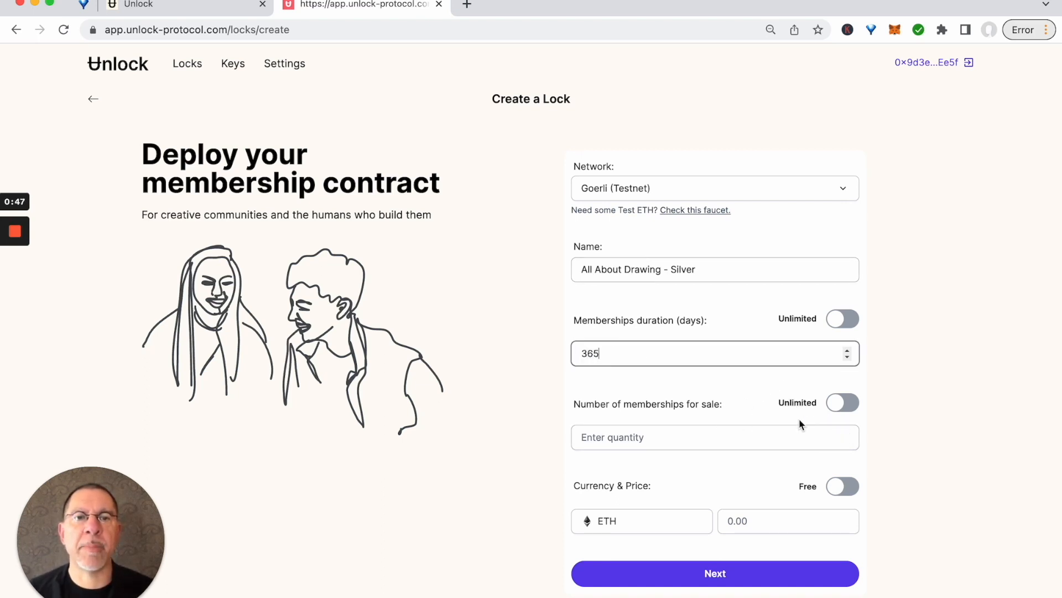
click(843, 402)
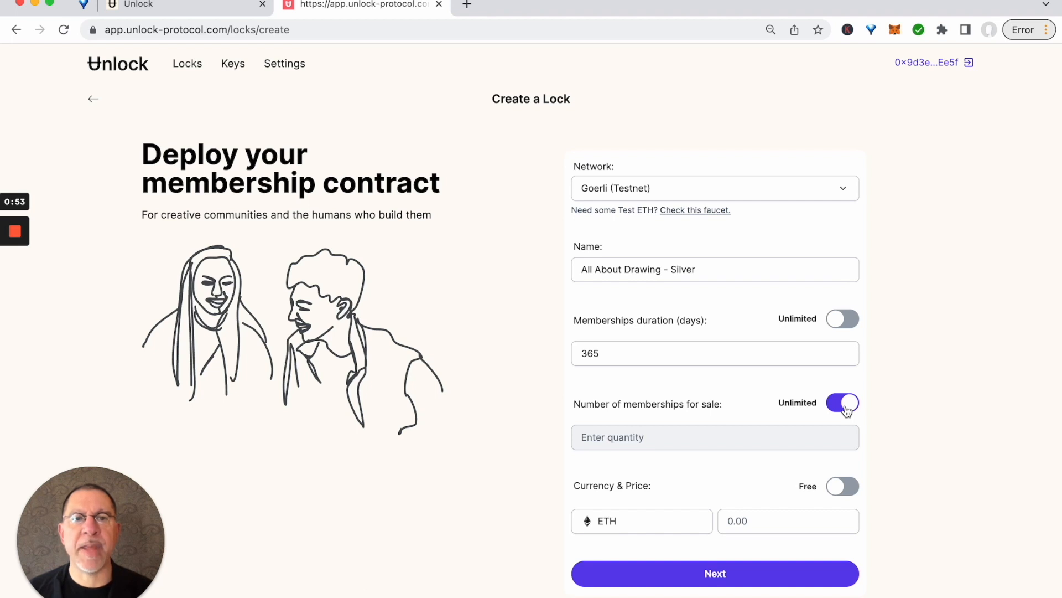
- Enter a 0.01 ETH membership price and keep Goerli (Testnet) as the network
scroll(down, 3)
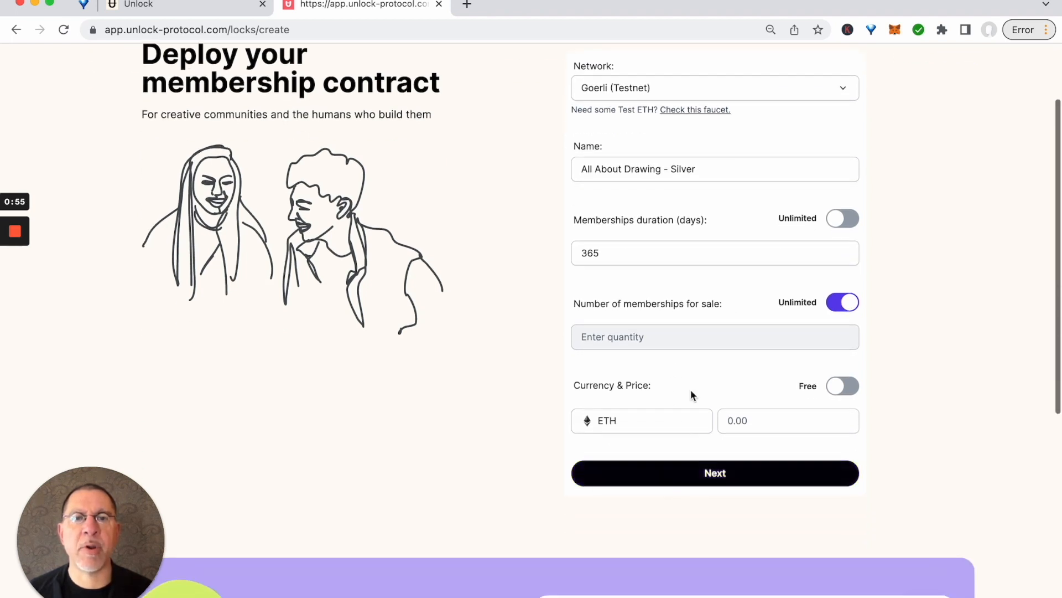
mouse_move(592, 458)
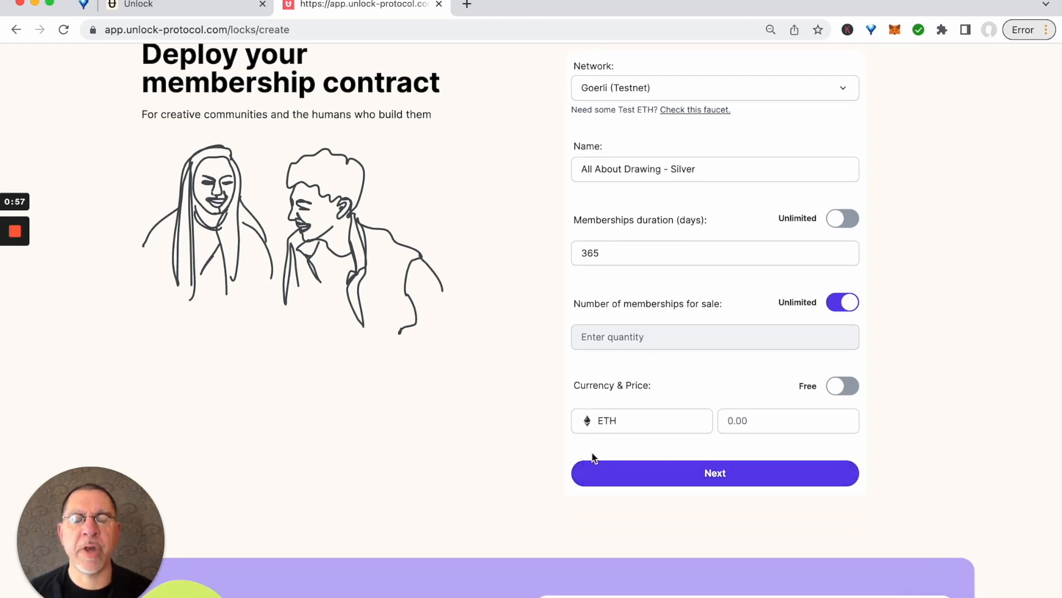
mouse_move(712, 431)
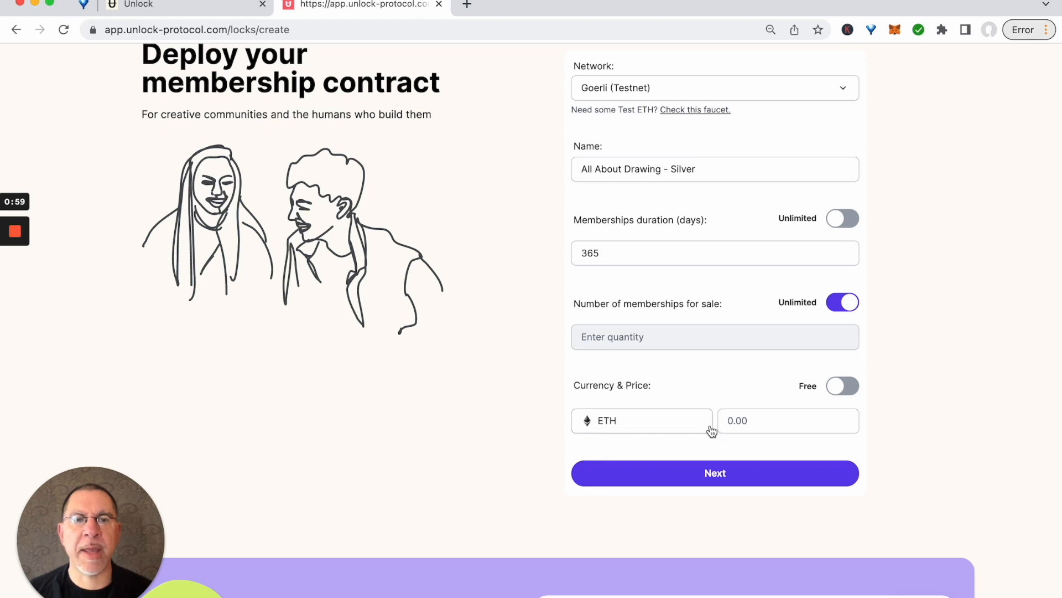
click(786, 420)
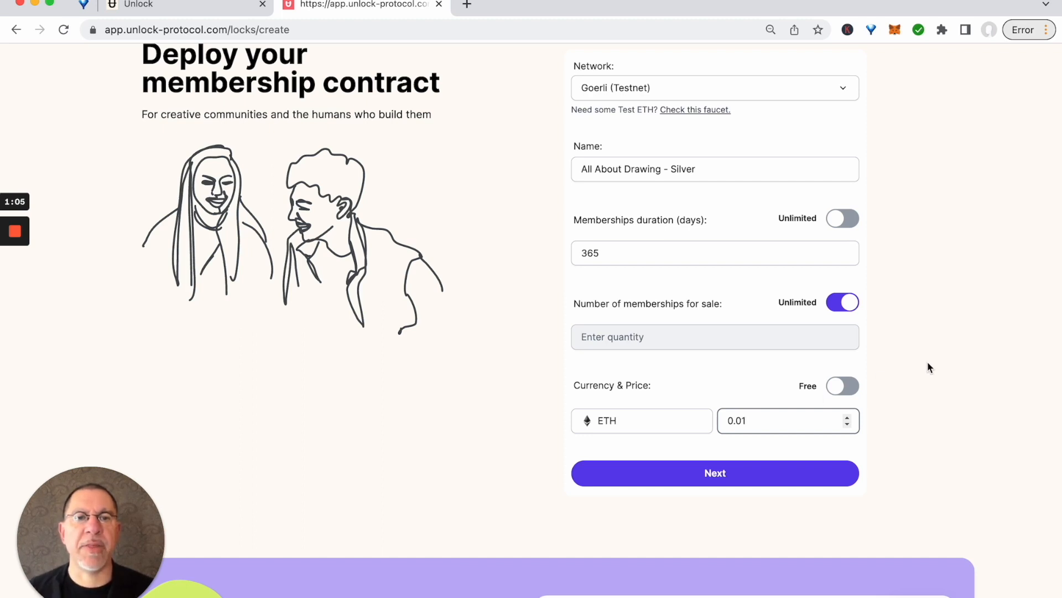
scroll(up, 3)
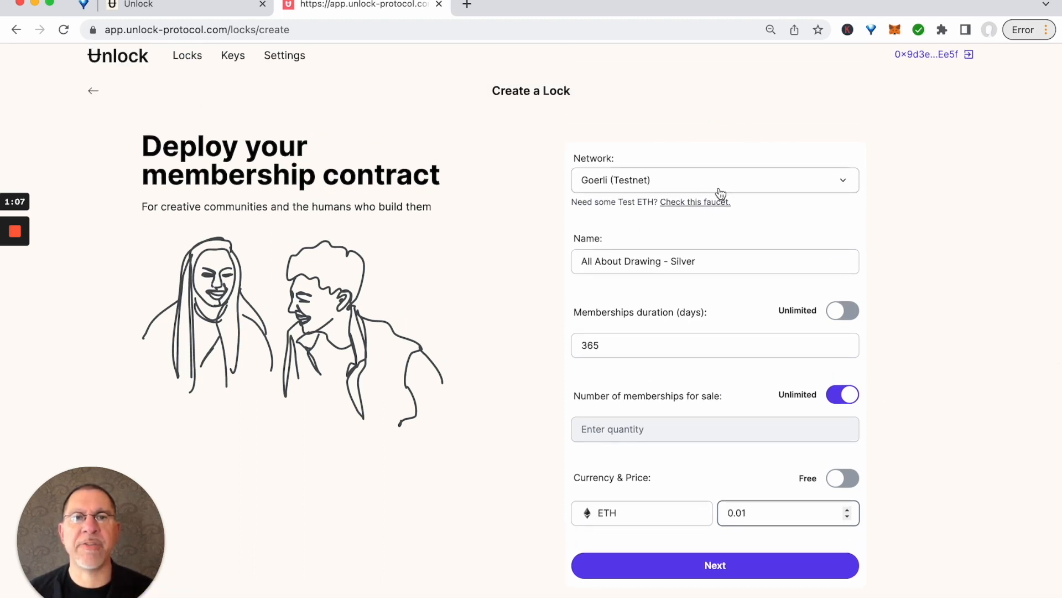
click(713, 179)
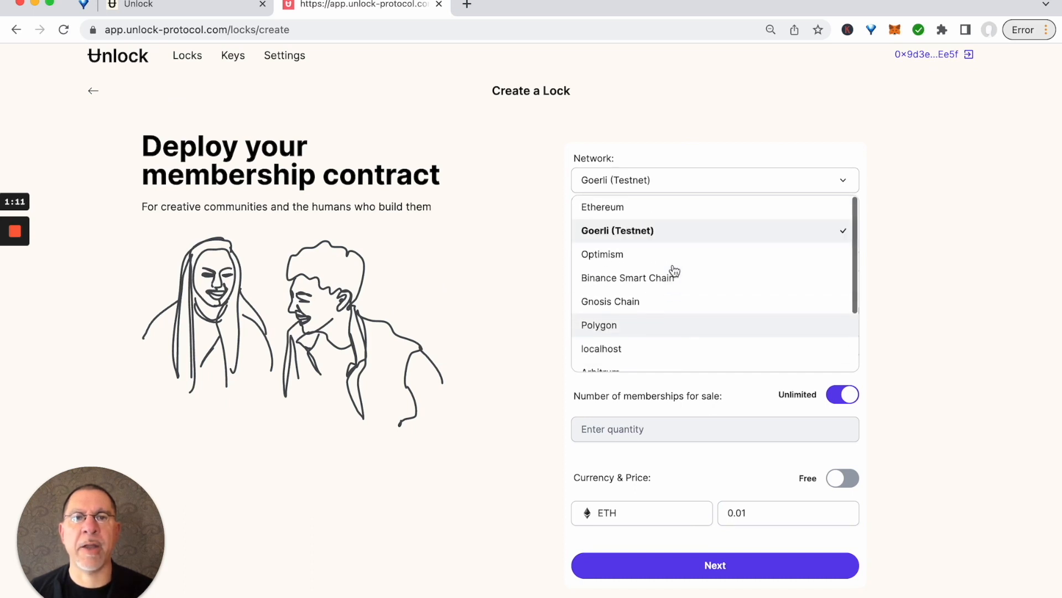
click(616, 230)
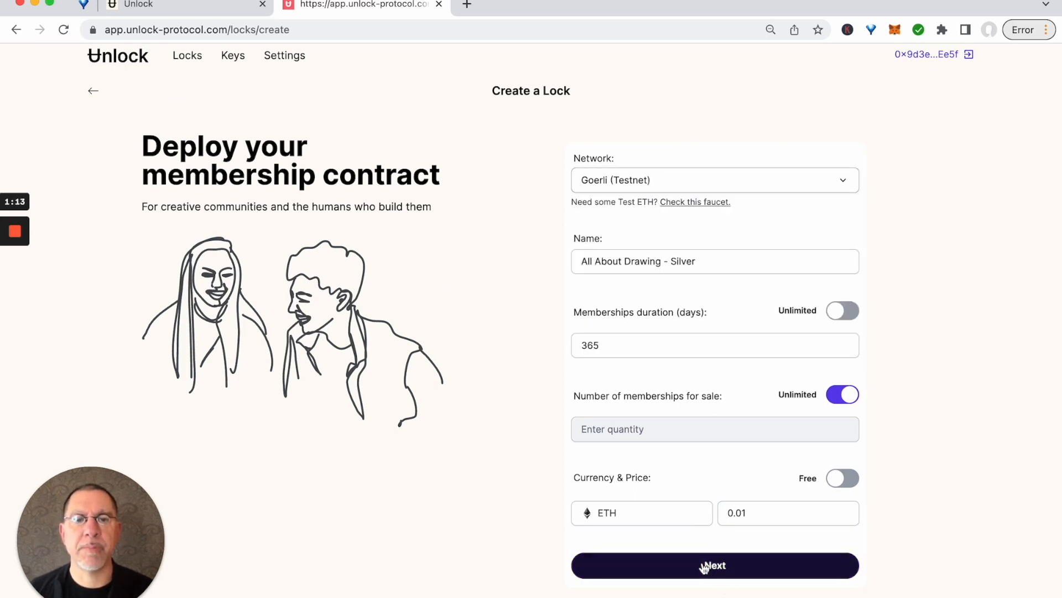
- Review the lock summary and approve deploying All About Drawing - Silver
click(715, 565)
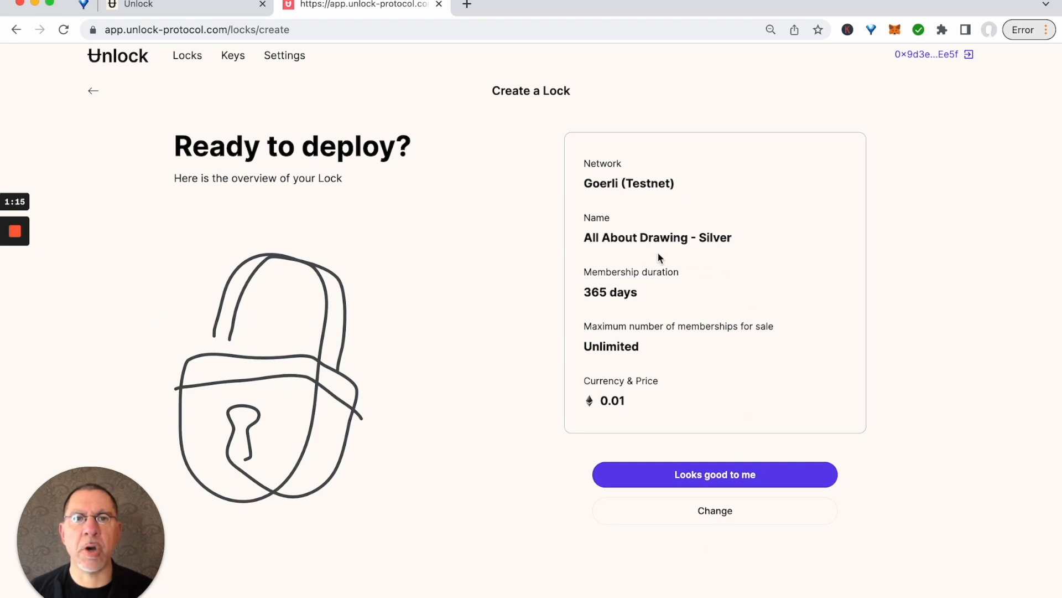
mouse_move(621, 308)
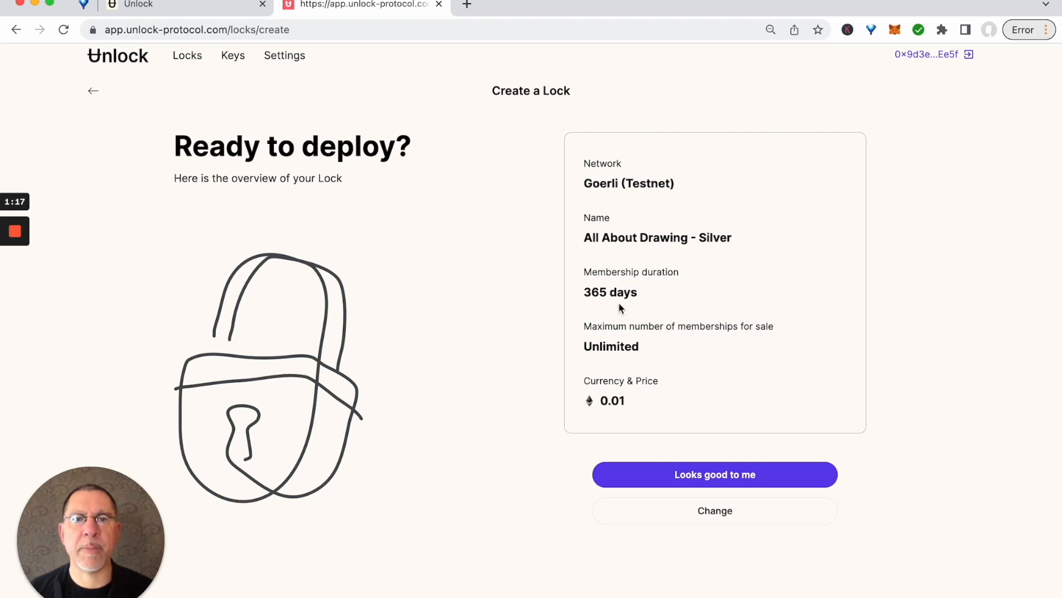
mouse_move(612, 362)
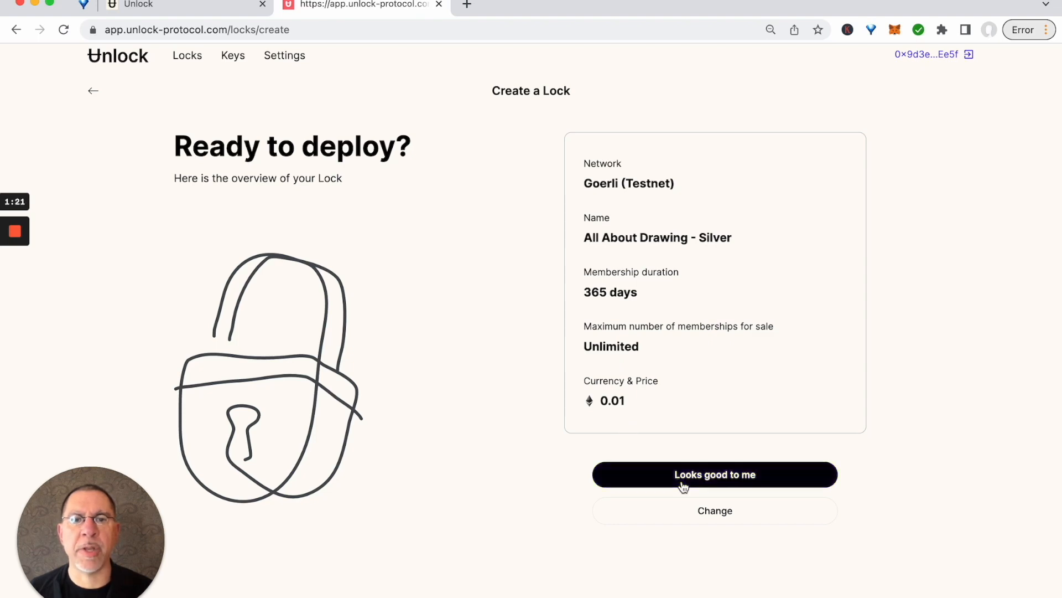
click(714, 474)
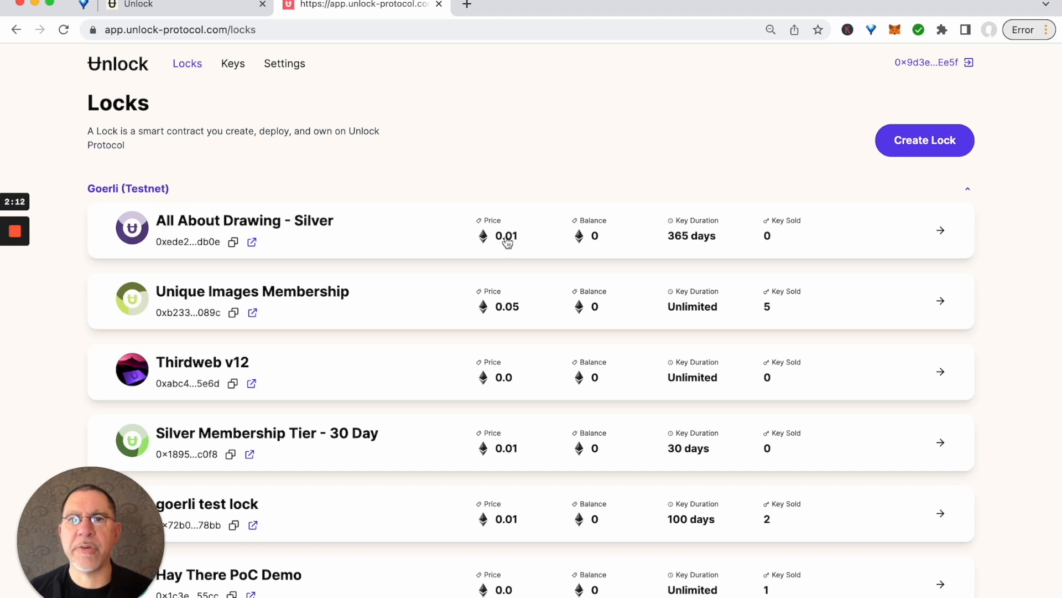
mouse_move(941, 234)
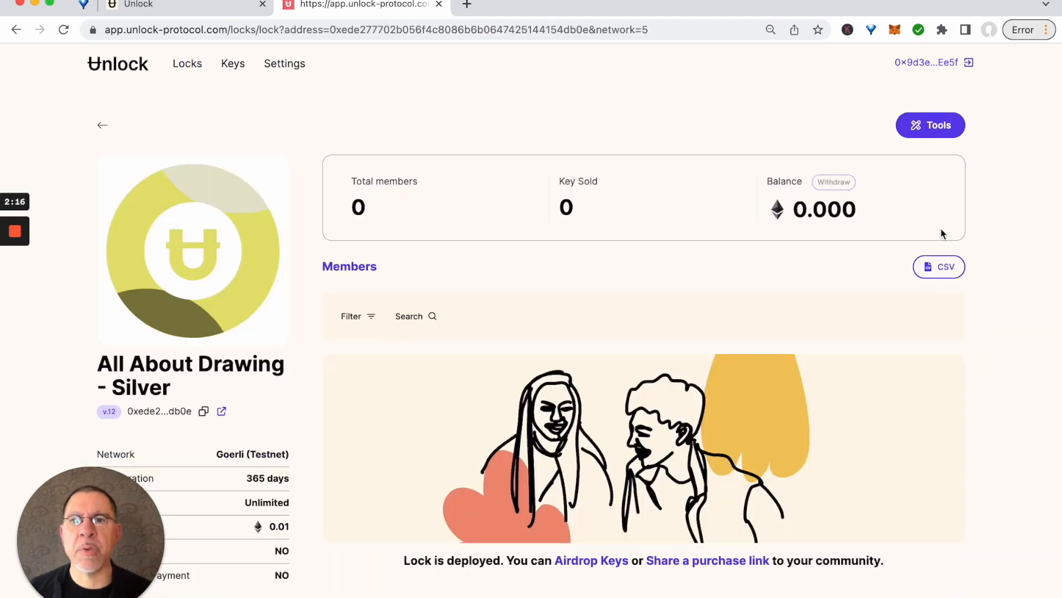
mouse_move(274, 579)
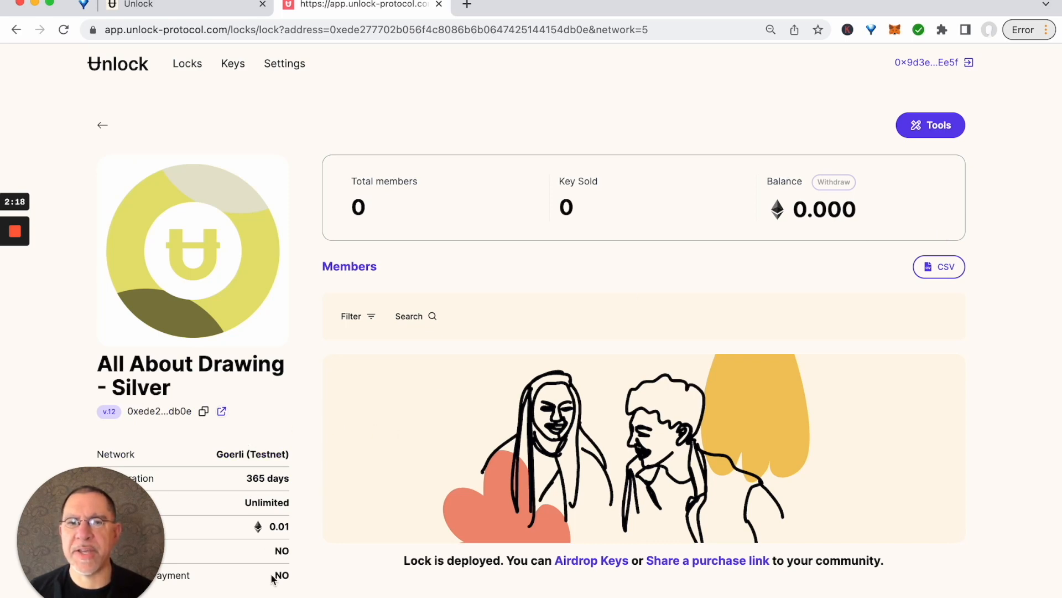
mouse_move(386, 407)
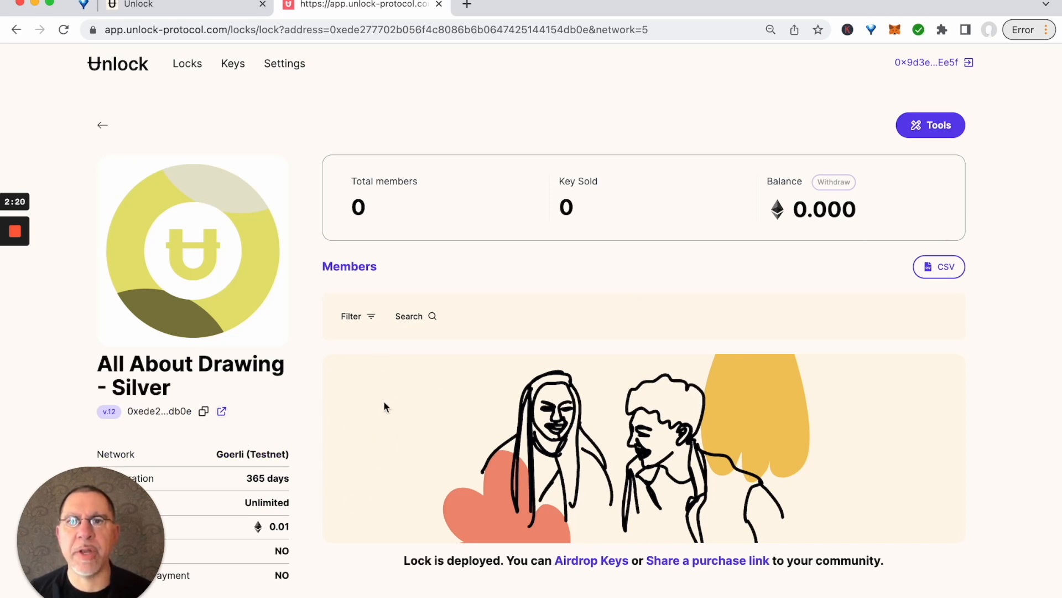
mouse_move(328, 399)
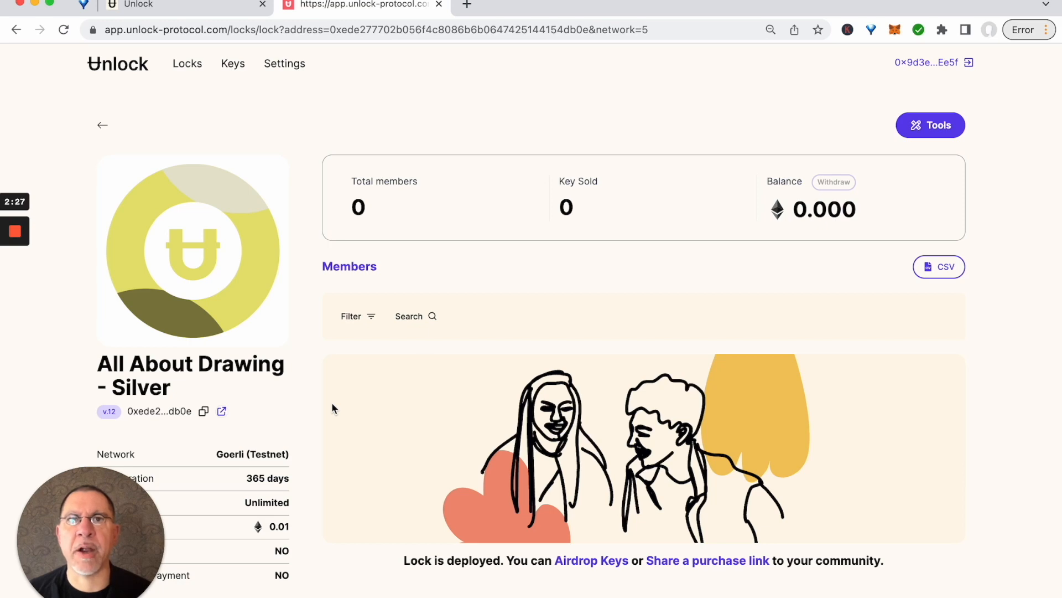
- Upload all-about-drawing.jpeg as the lock's NFT image, apply it and close the dialog
click(192, 251)
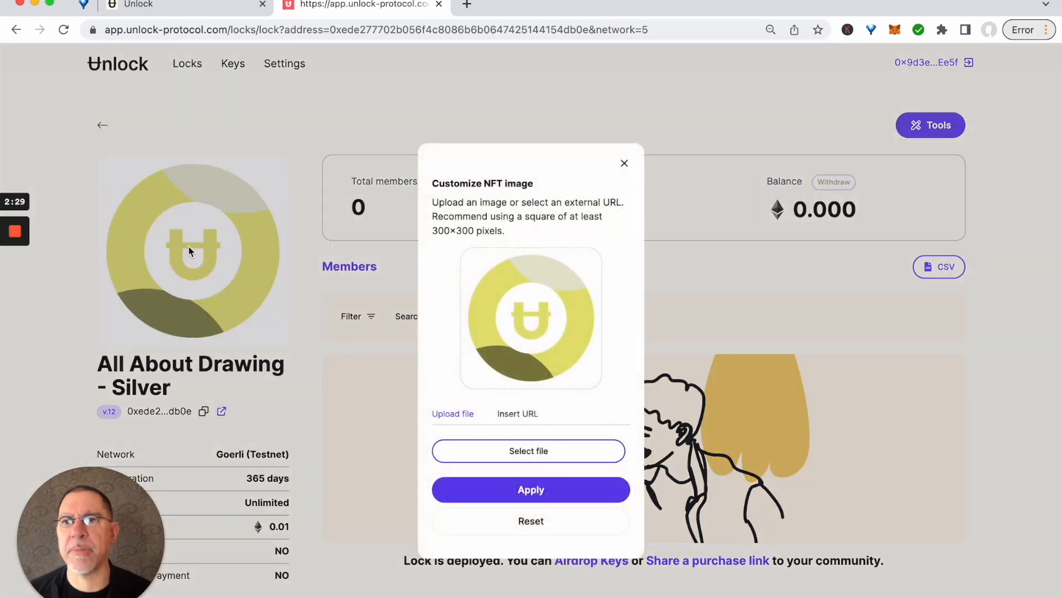
mouse_move(539, 440)
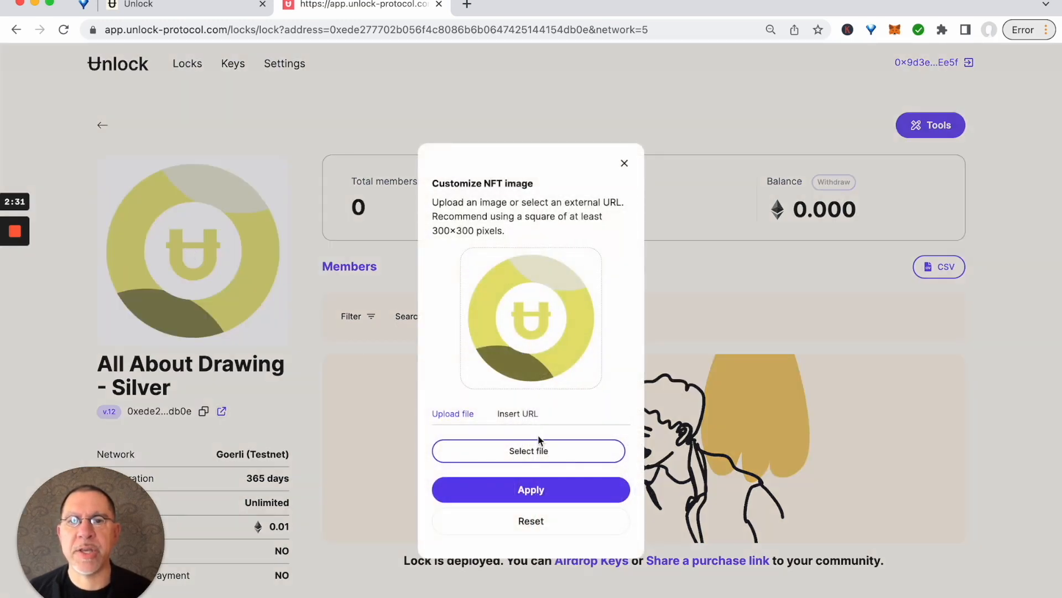
mouse_move(529, 450)
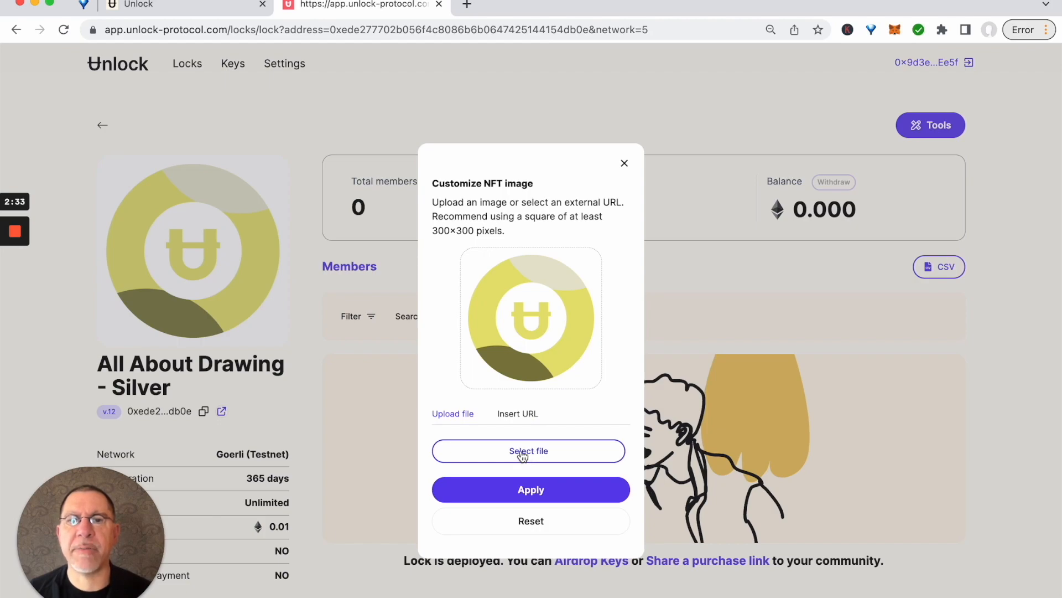
click(530, 450)
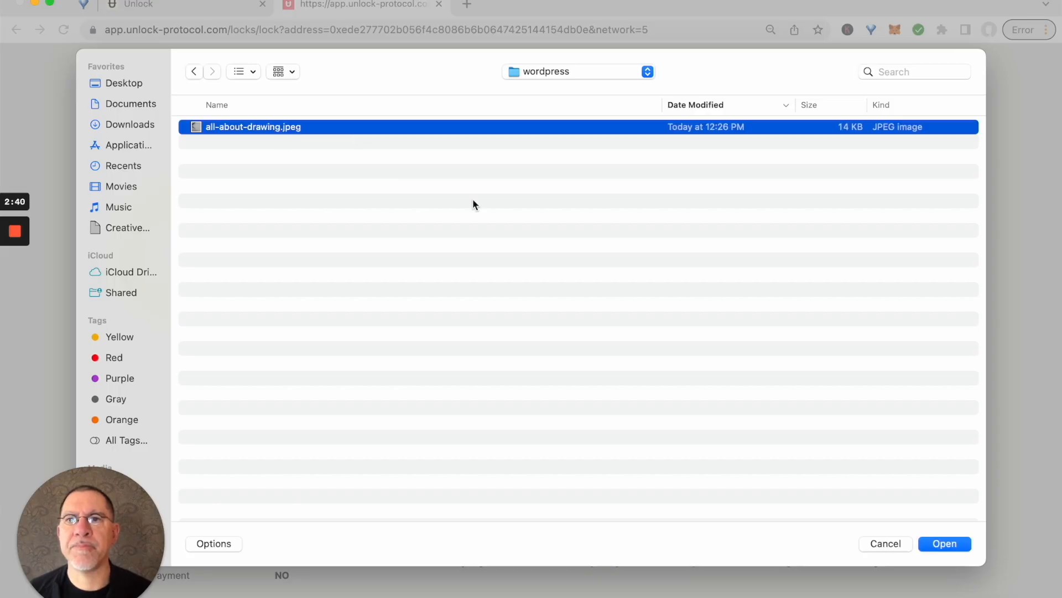
click(944, 542)
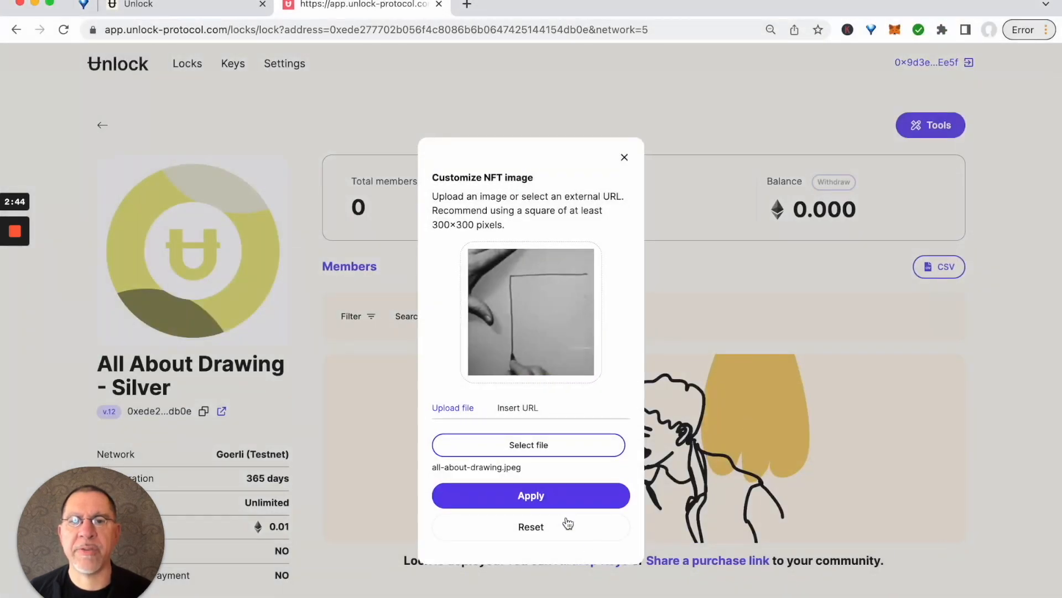
click(531, 496)
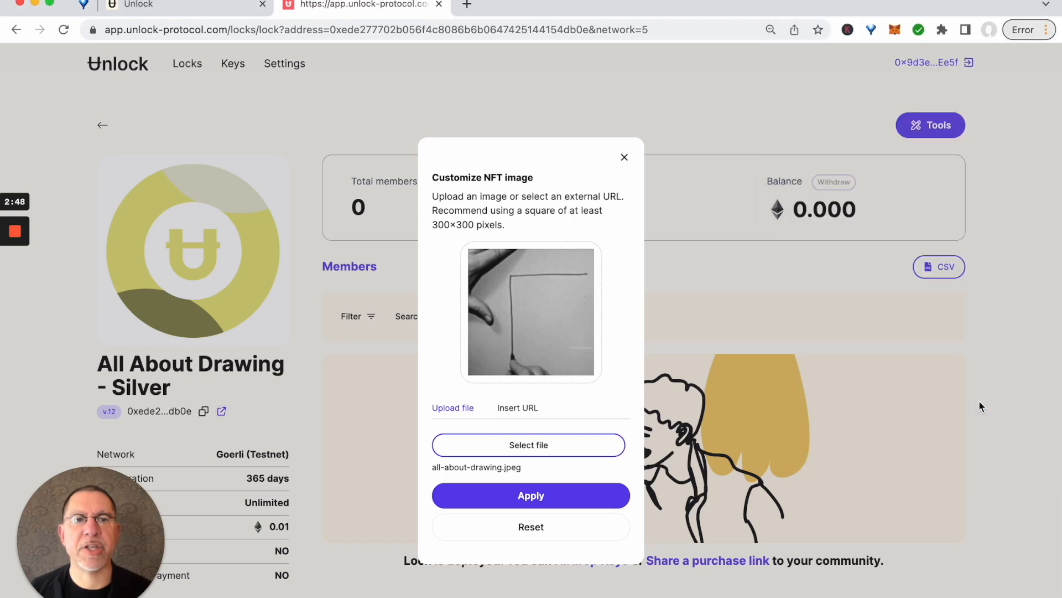
click(531, 495)
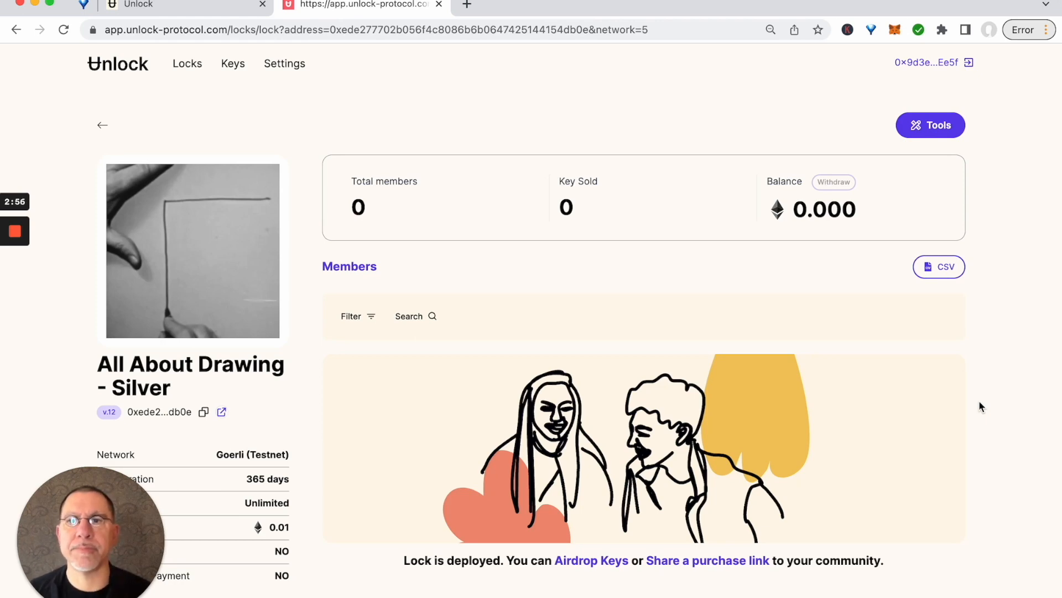
click(332, 6)
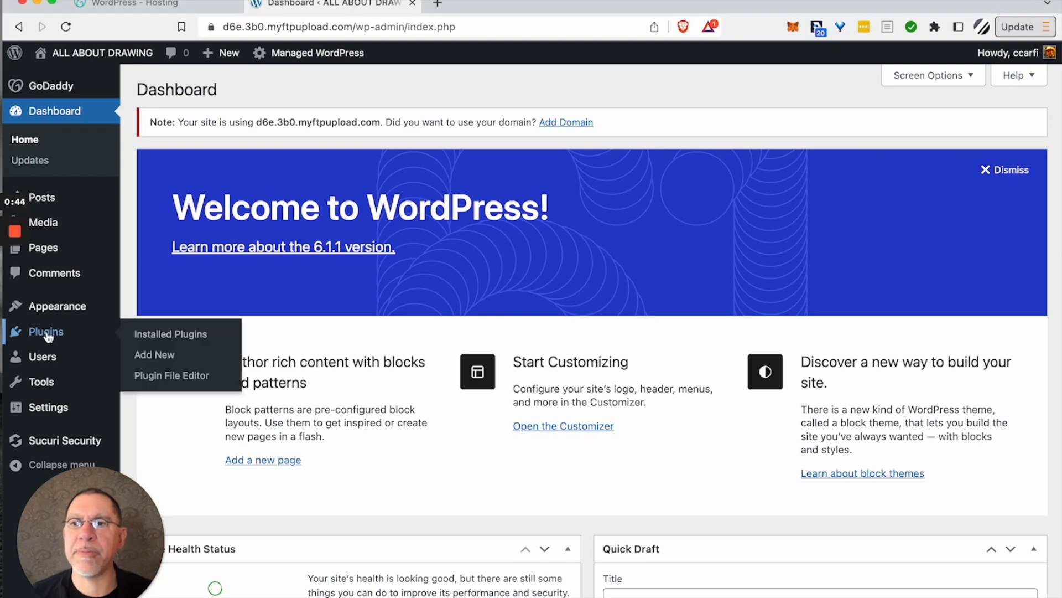
- Search the WordPress plugin directory for the Unlock Protocol plugin
click(170, 333)
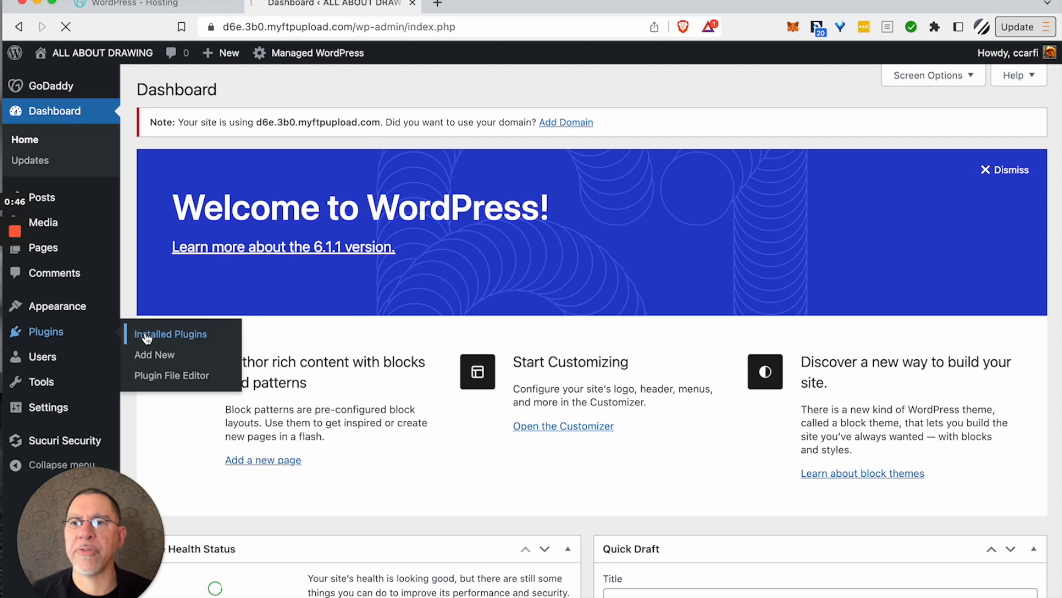
click(170, 333)
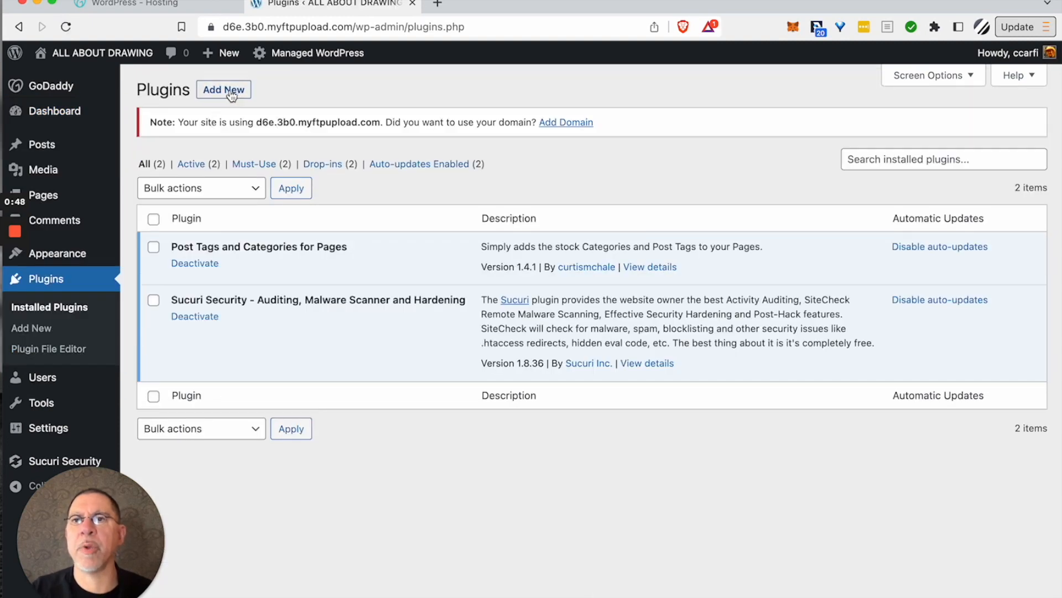
click(223, 90)
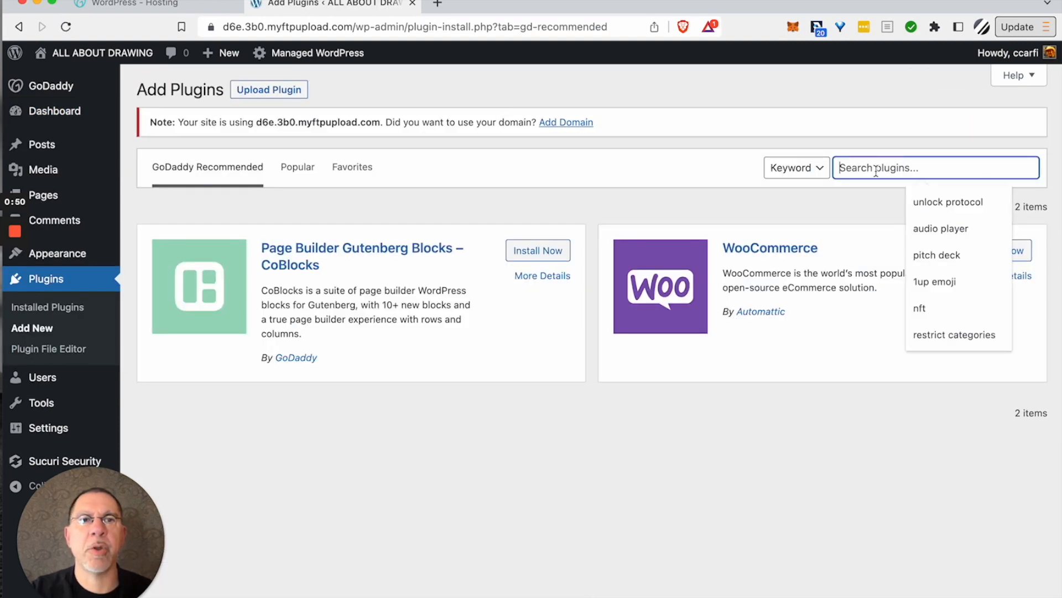
text(unlod)
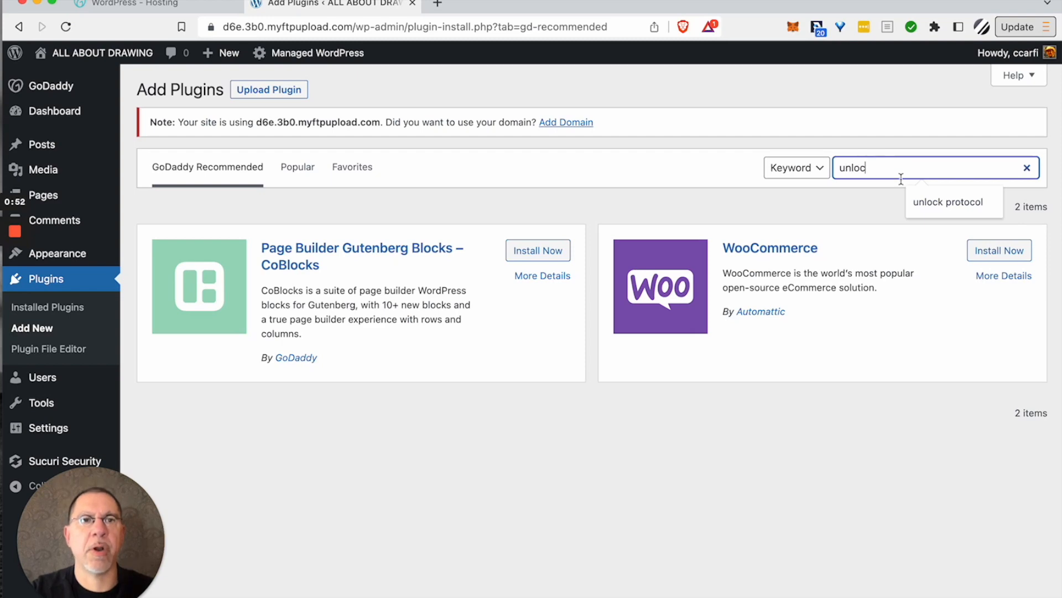
click(953, 201)
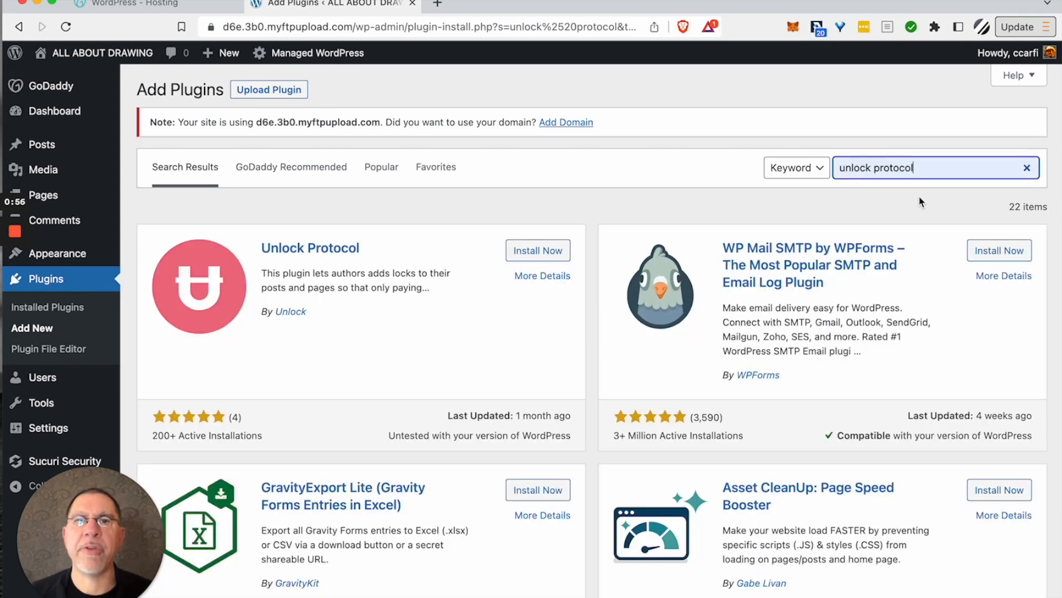
- Install the Unlock Protocol plugin and activate it
click(537, 251)
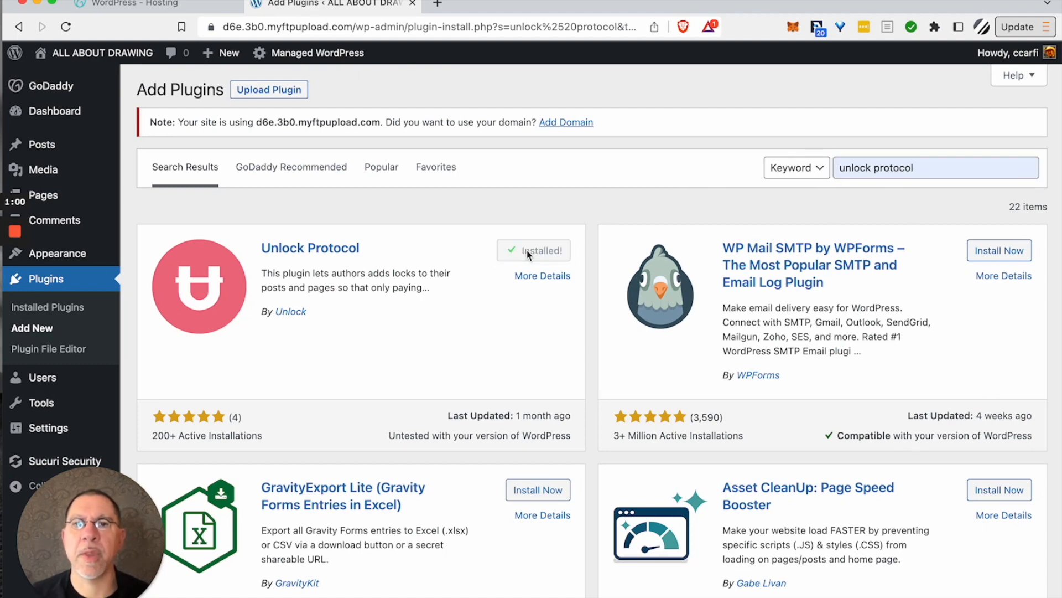
click(534, 250)
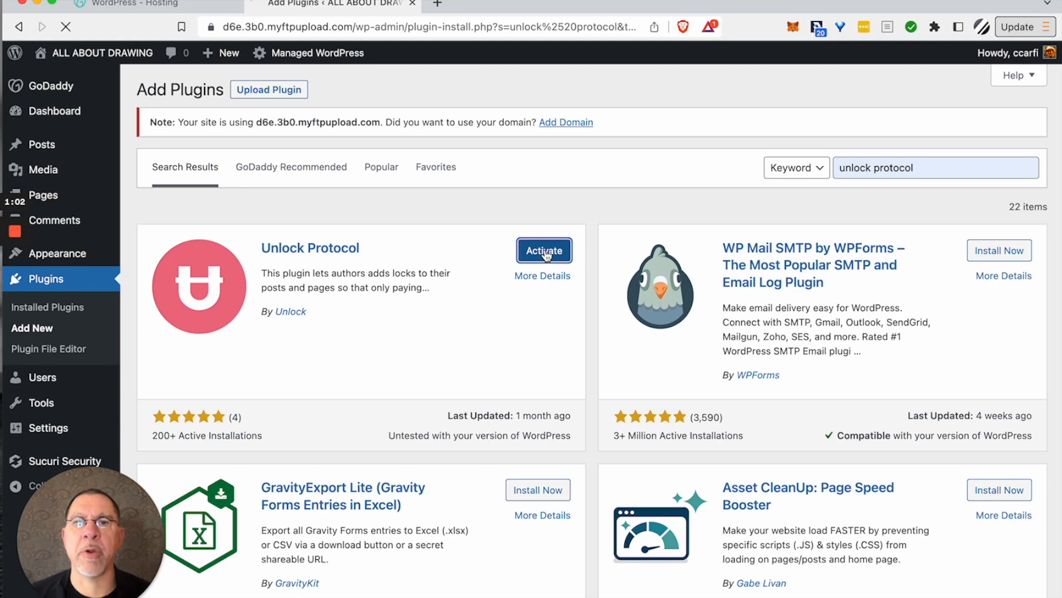
click(544, 250)
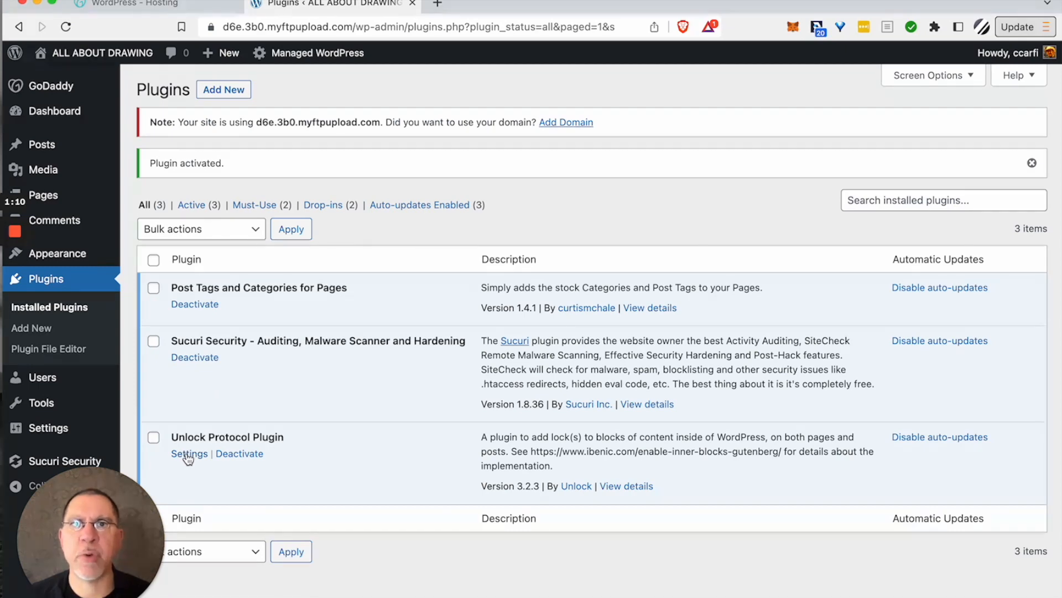
- Scroll through the Unlock Protocol General settings for login, checkout and advanced options
click(188, 453)
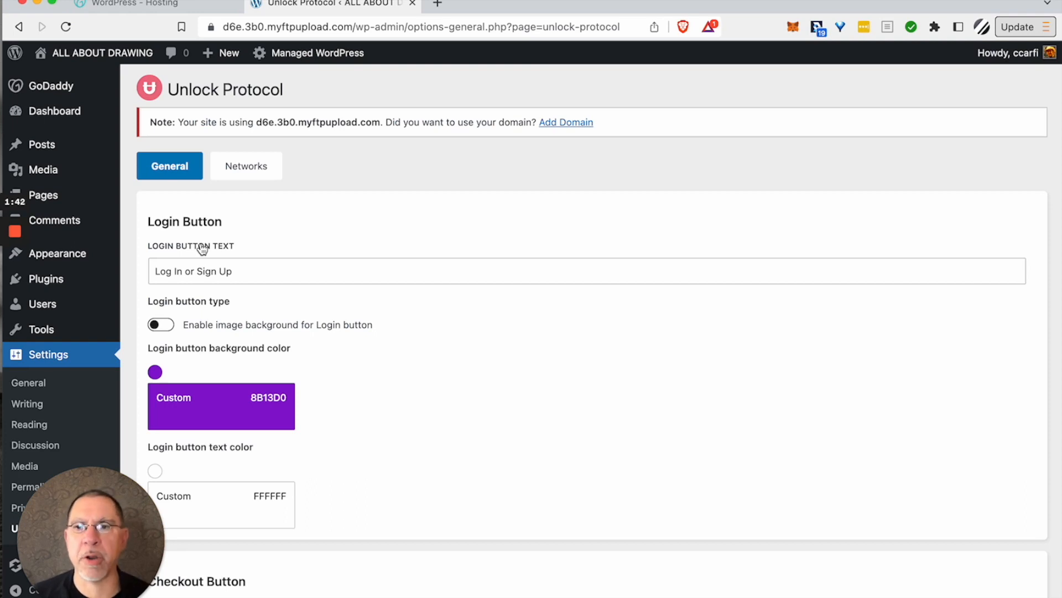
scroll(down, 3)
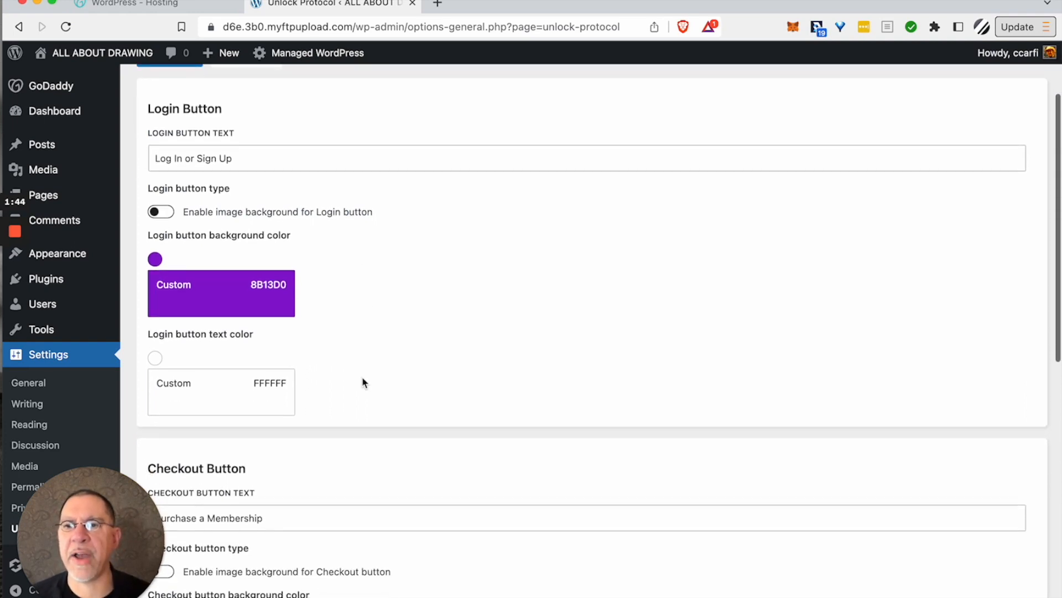
mouse_move(371, 360)
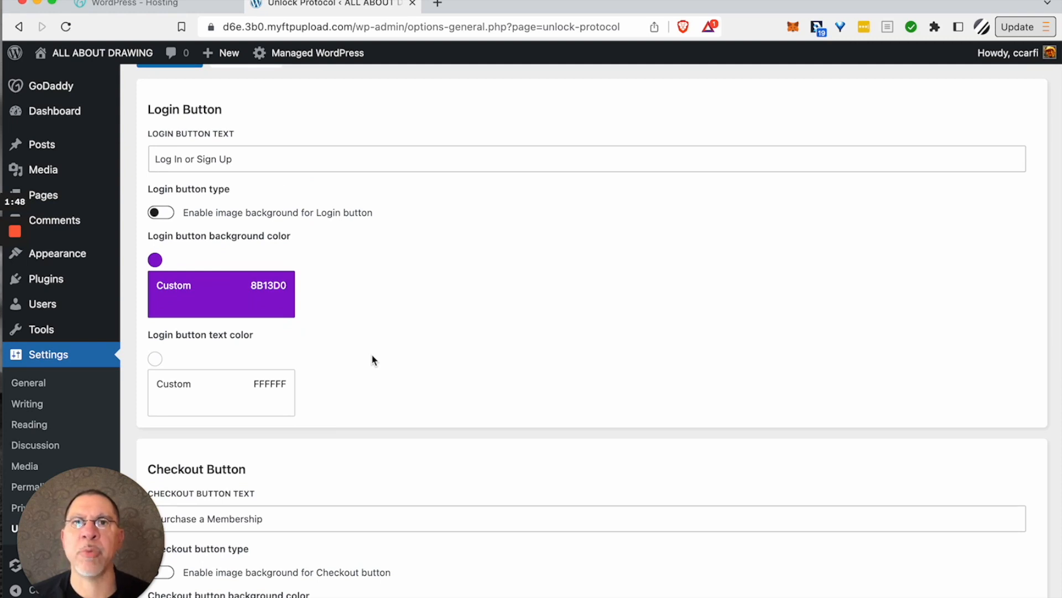
scroll(down, 3)
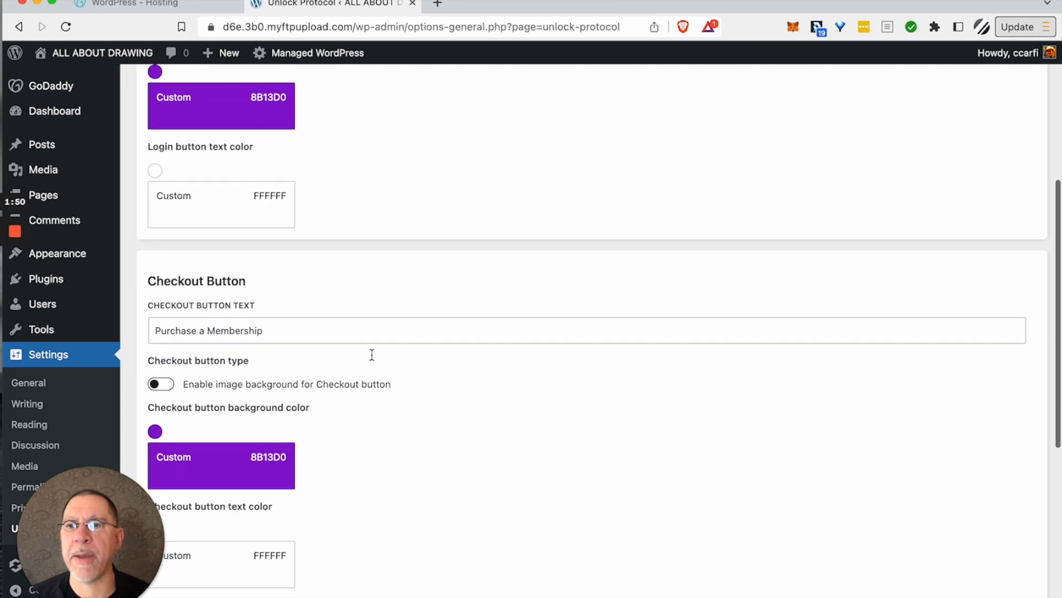
scroll(down, 3)
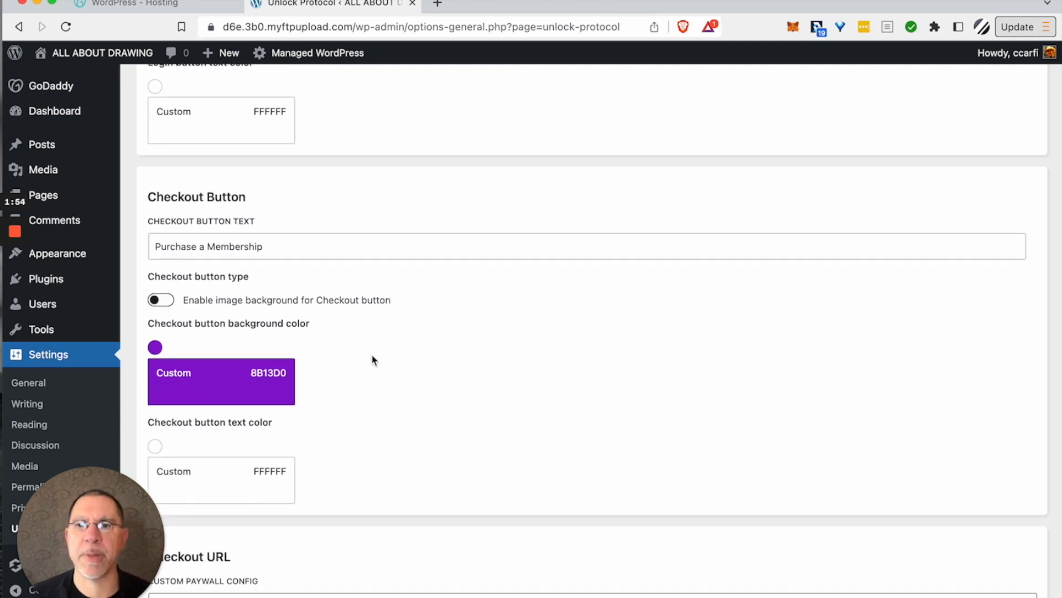
scroll(down, 3)
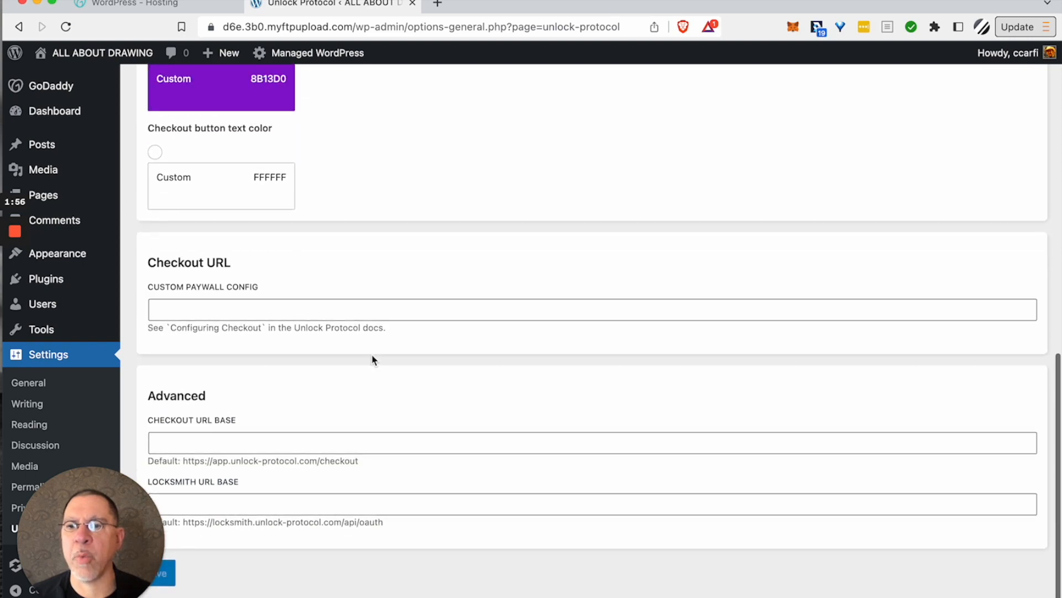
scroll(up, 3)
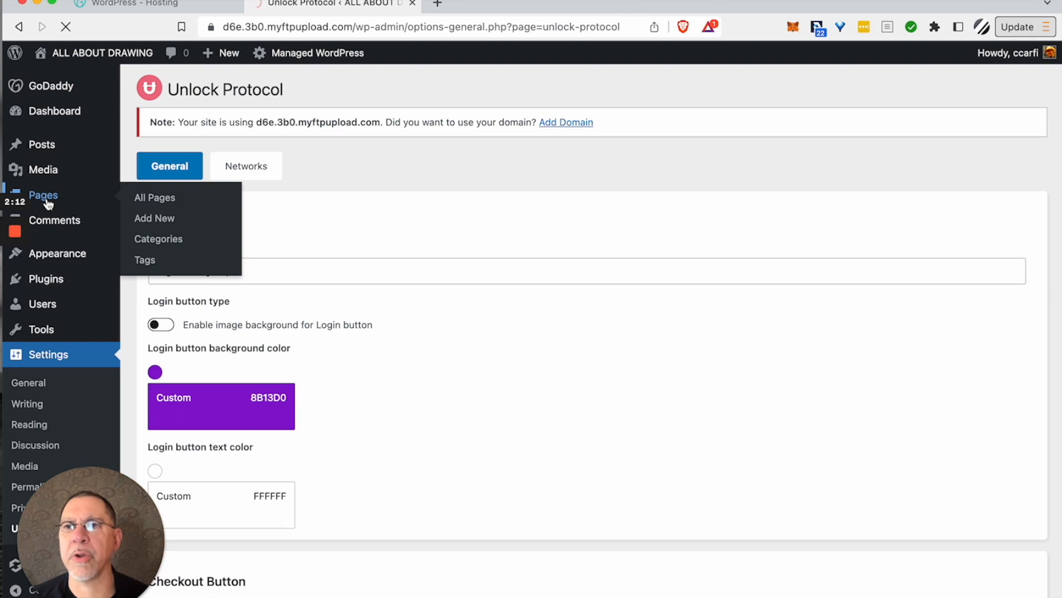
- Edit 'Drawing 101 Membership Course' from the Pages list in the block editor
click(154, 197)
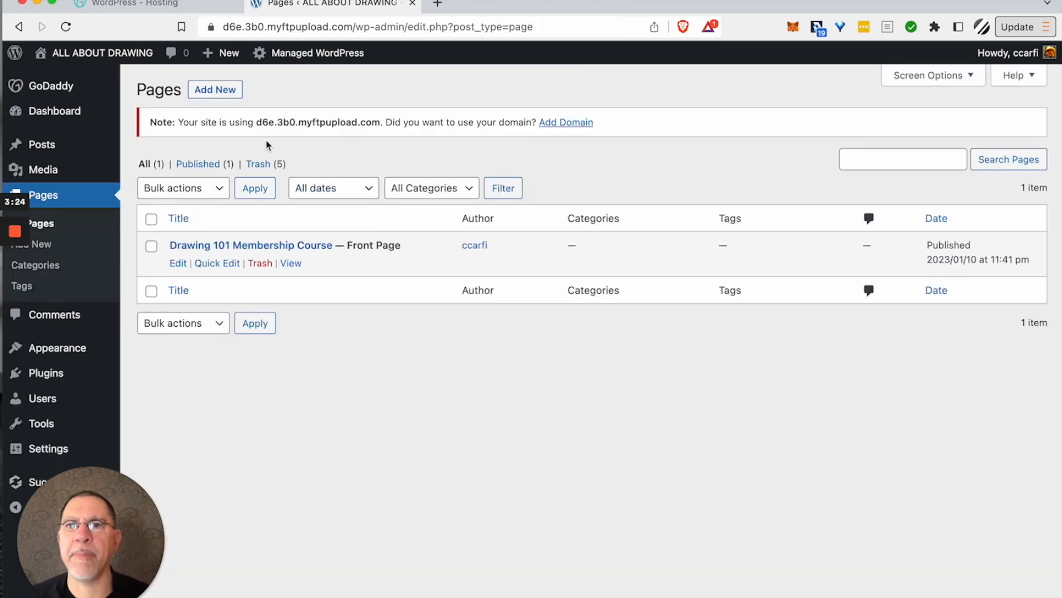
mouse_move(177, 263)
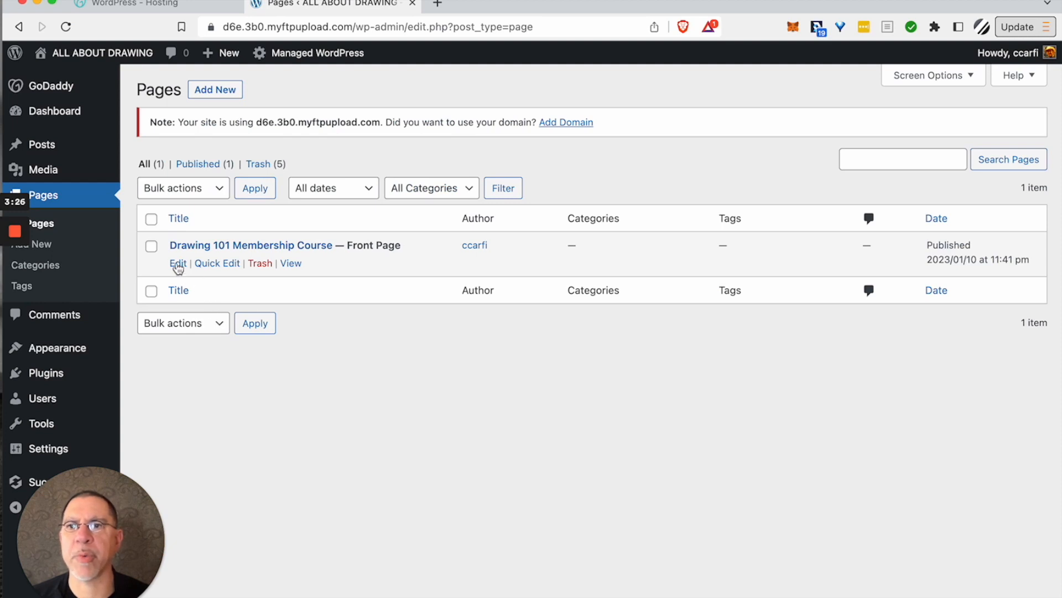
click(177, 262)
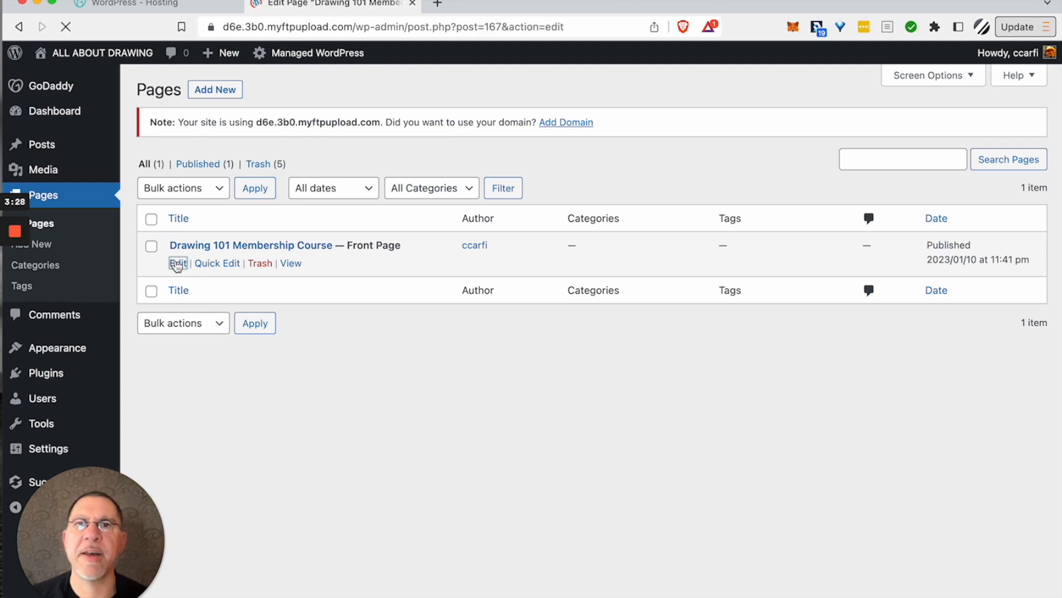
click(177, 263)
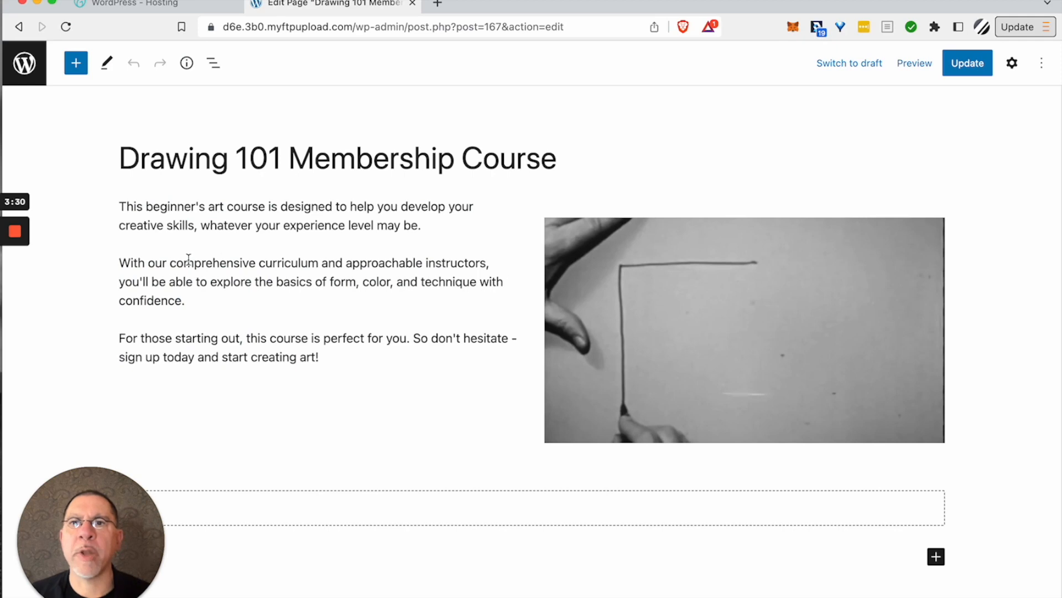
mouse_move(237, 216)
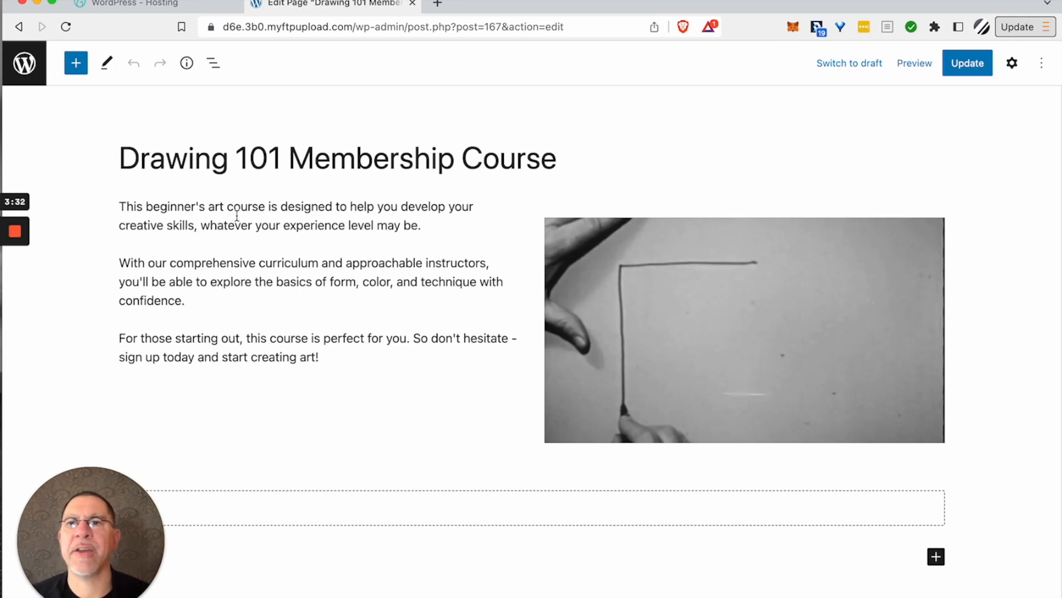
mouse_move(608, 294)
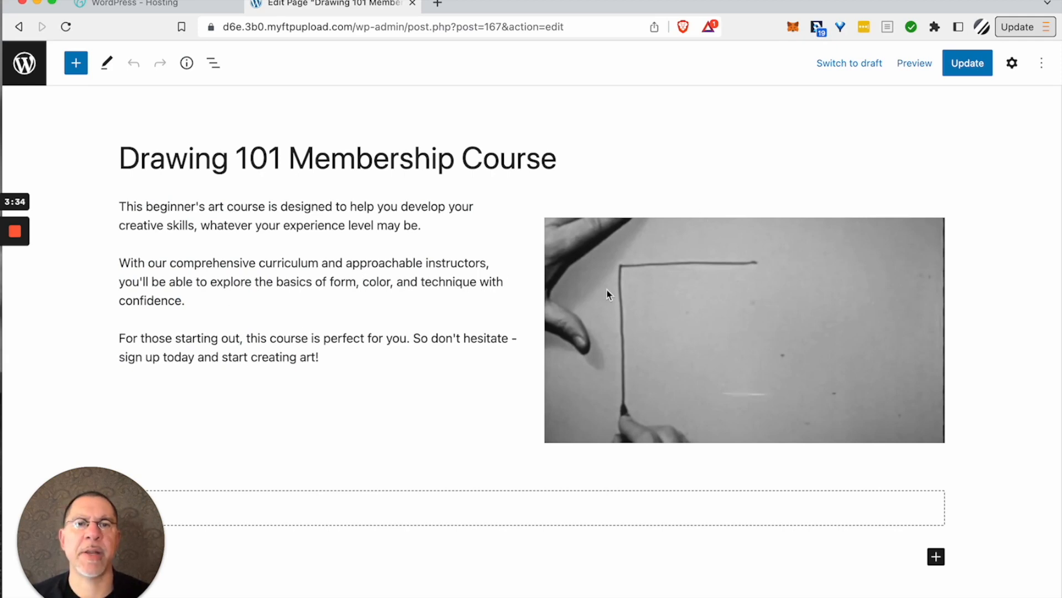
mouse_move(661, 359)
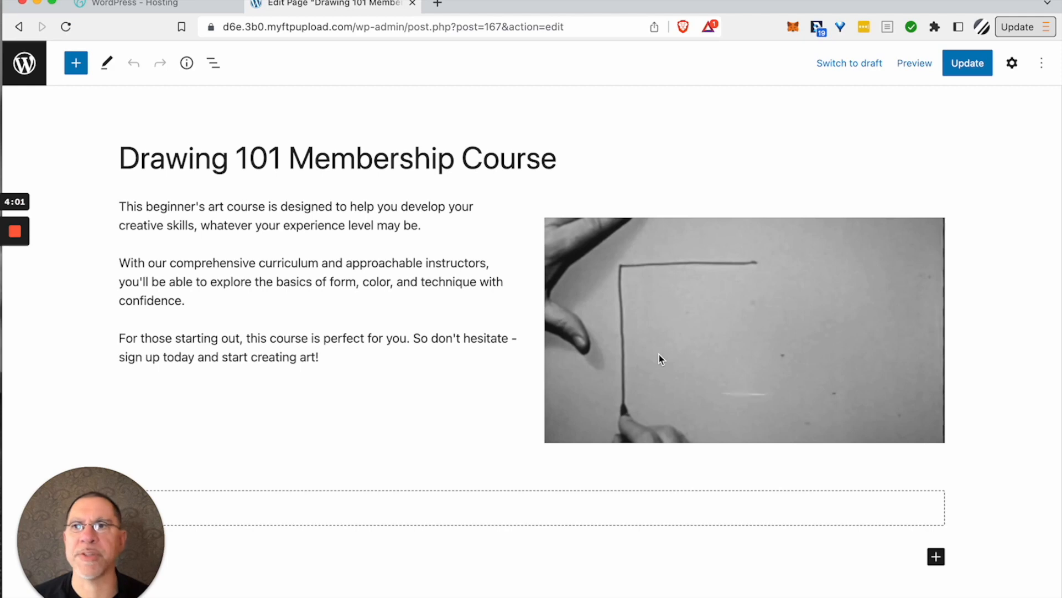
mouse_move(102, 115)
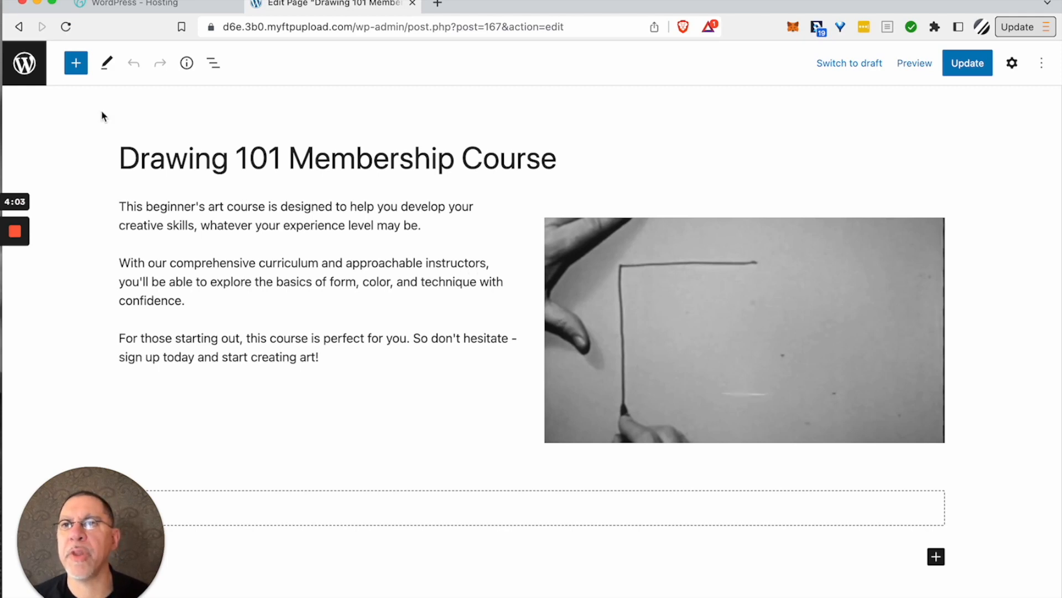
- Open the block inserter to add an Unlock Protocol block below the content
click(75, 62)
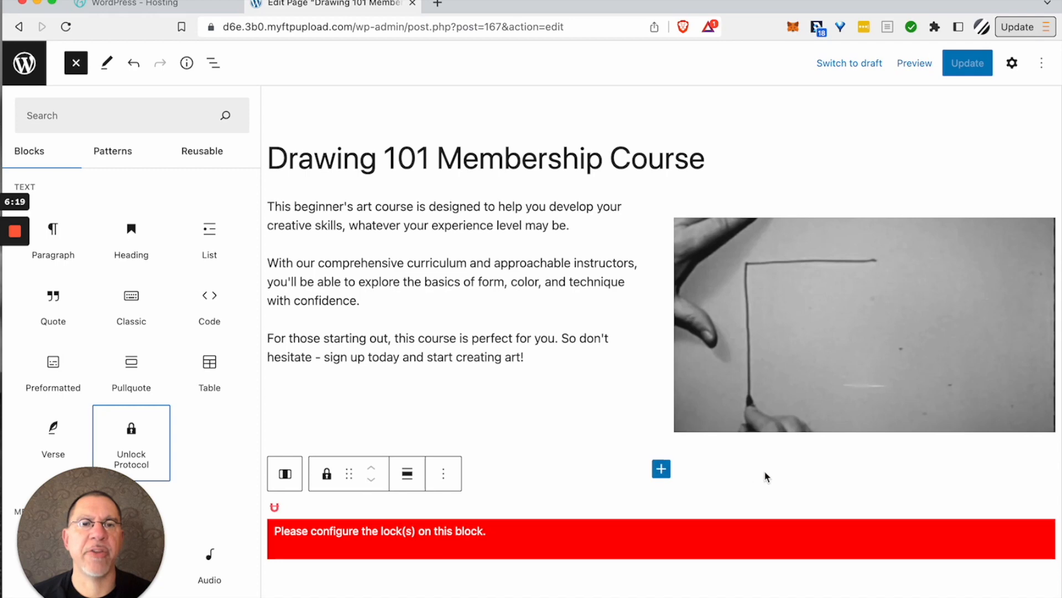
- Add a lock entry to the Unlock Protocol block with Goerli as its network
click(1012, 63)
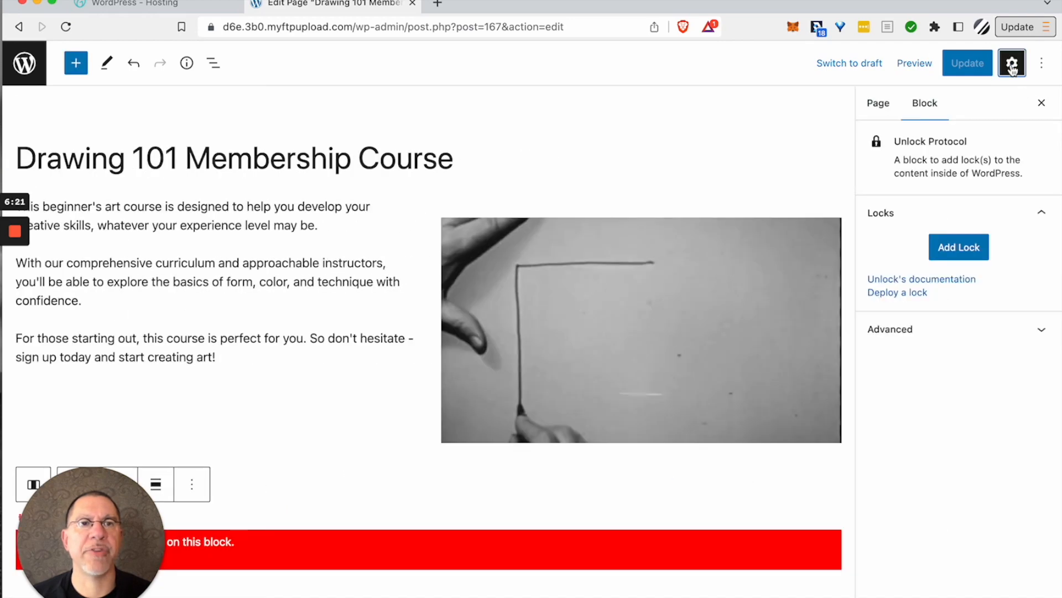
click(957, 247)
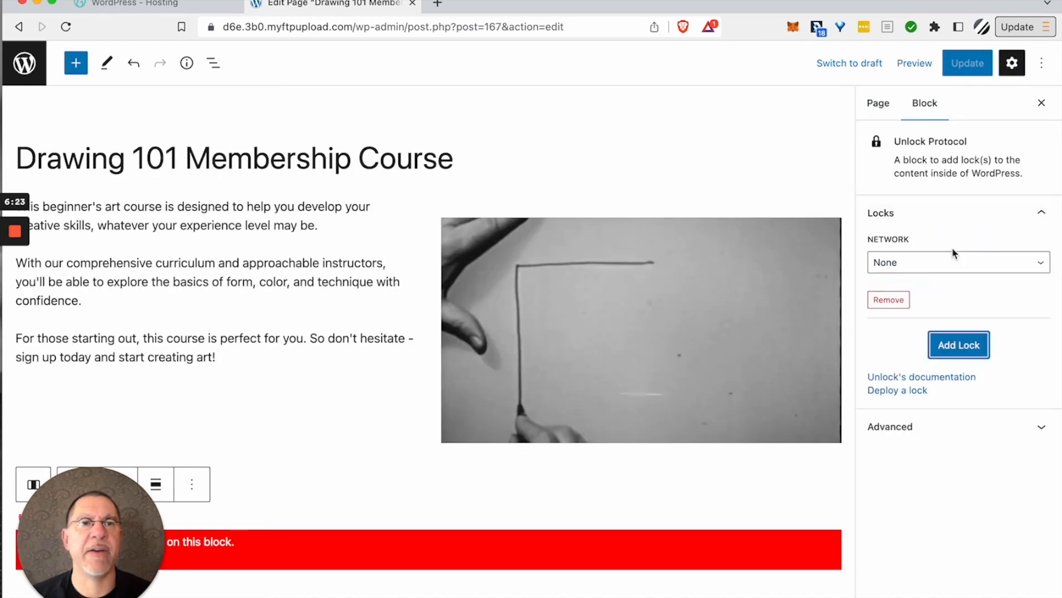
click(958, 263)
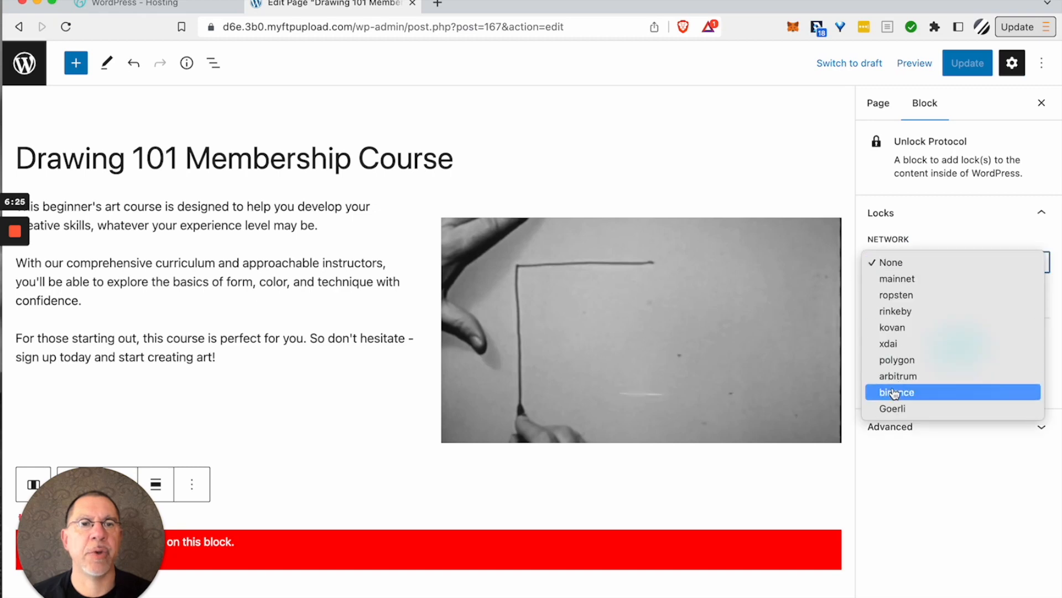
click(893, 408)
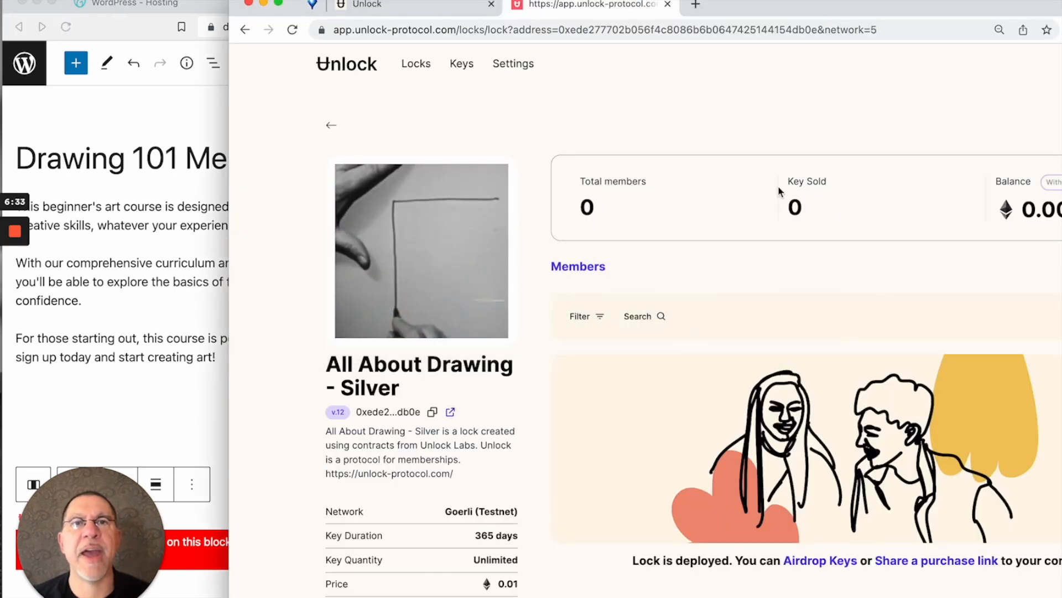
mouse_move(764, 141)
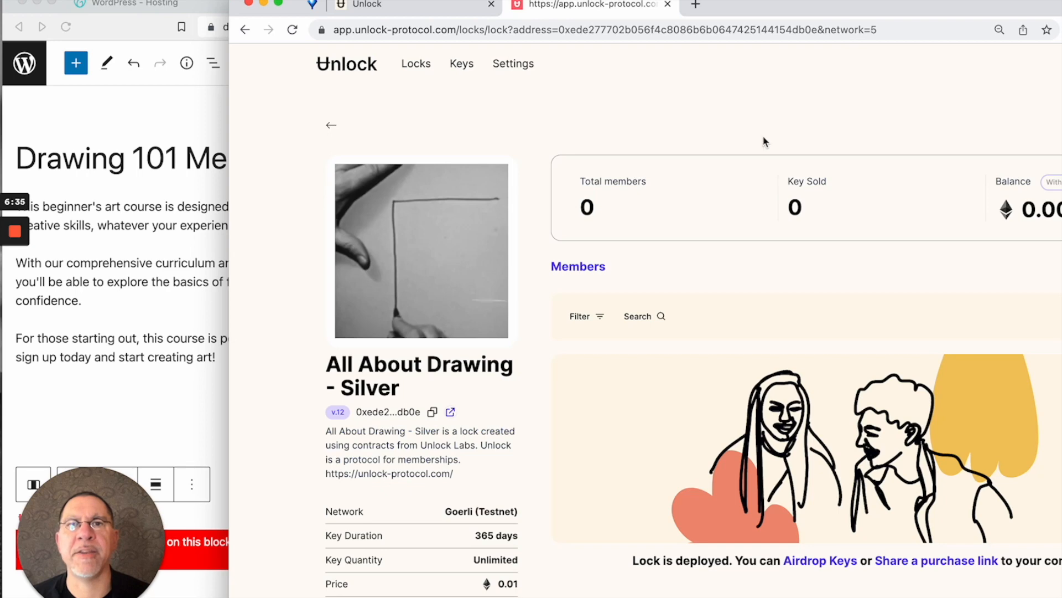
mouse_move(679, 119)
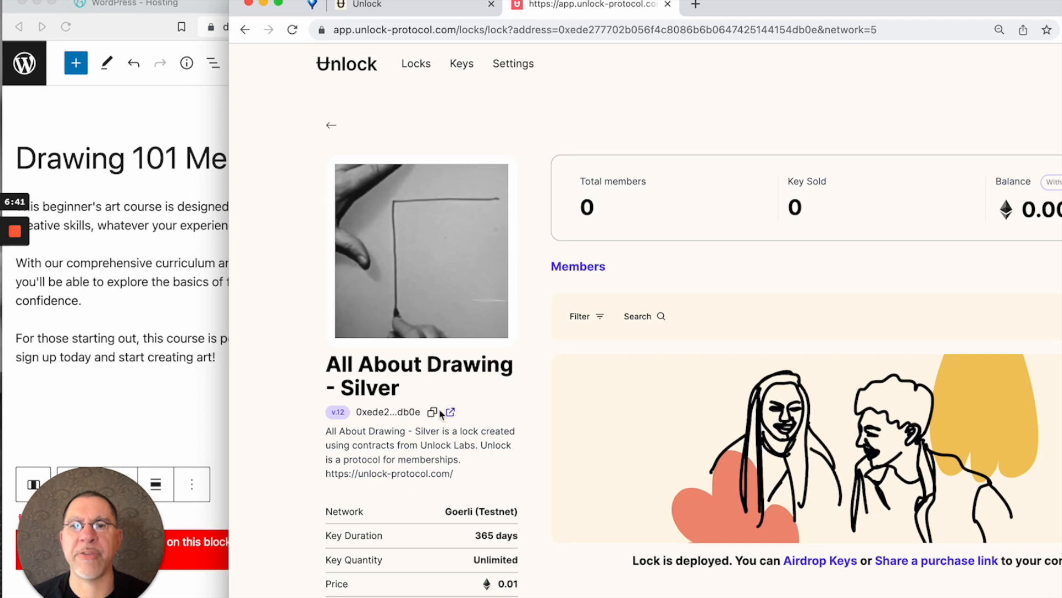
- Copy the All About Drawing - Silver lock address and return to the WordPress editor
click(433, 411)
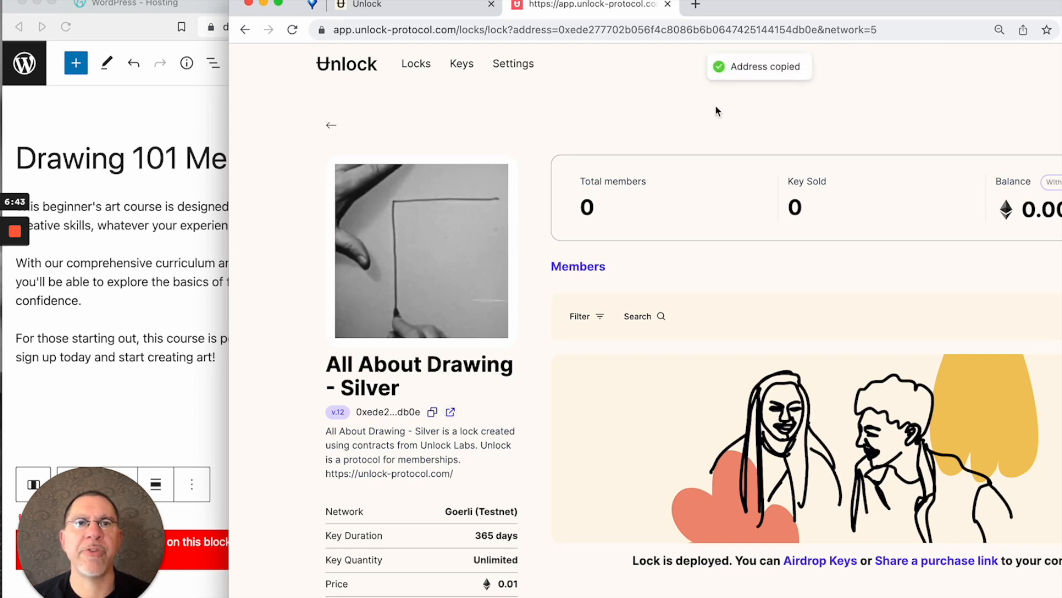
mouse_move(742, 120)
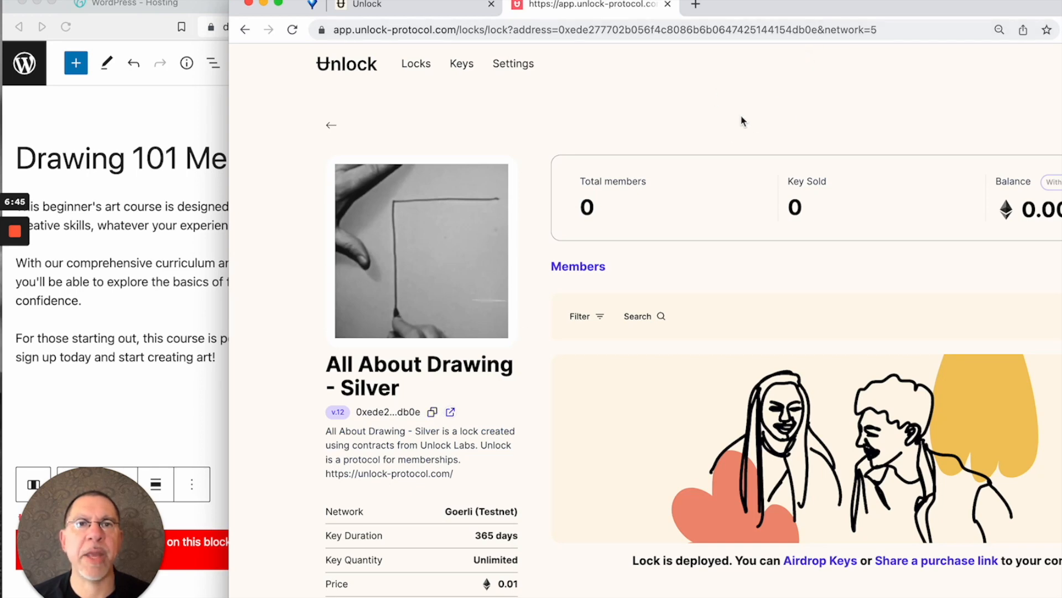
mouse_move(636, 139)
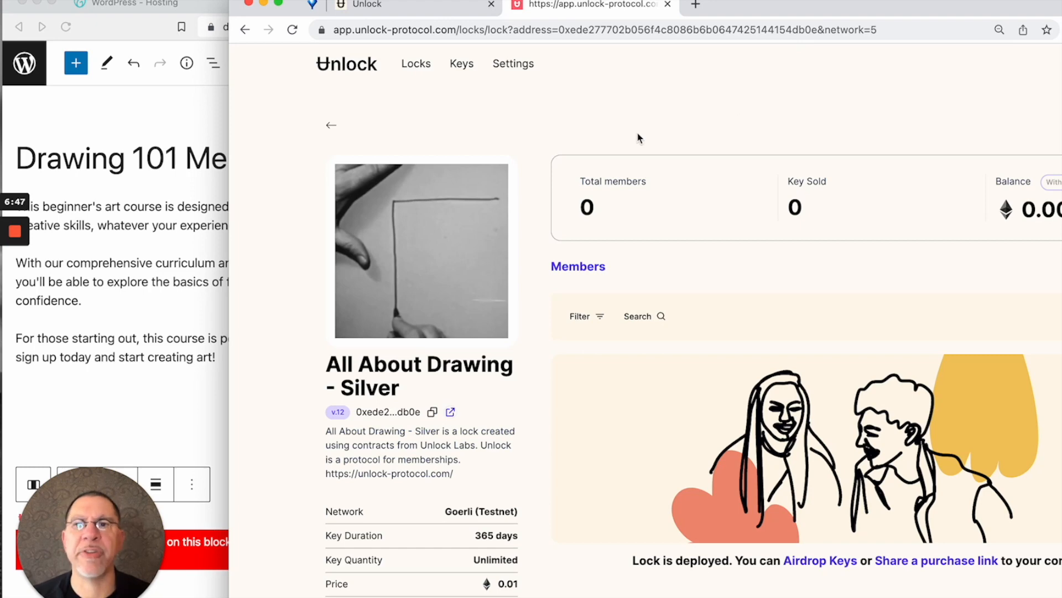
click(332, 5)
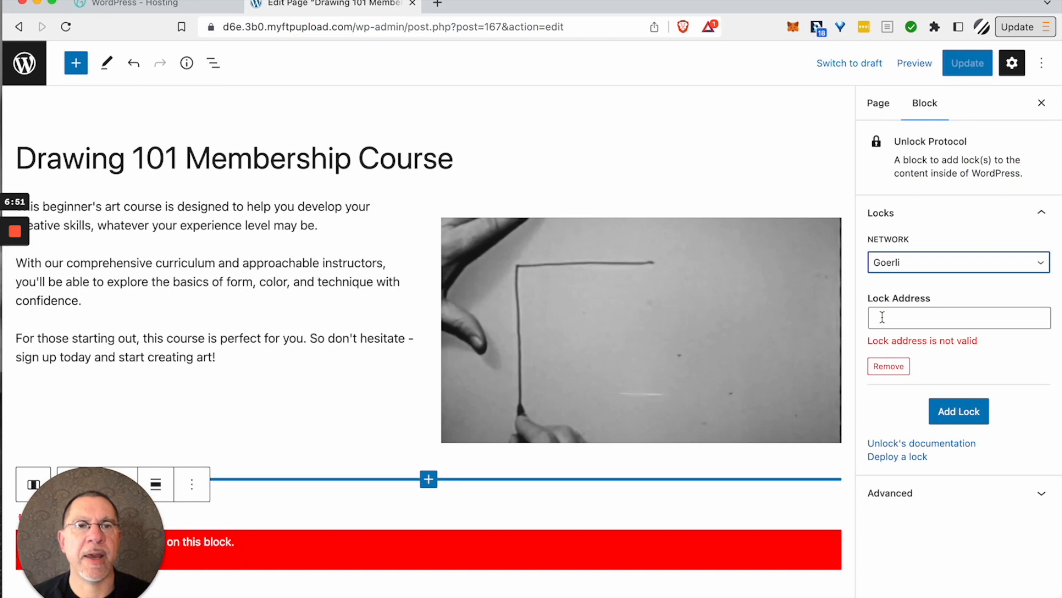
click(958, 317)
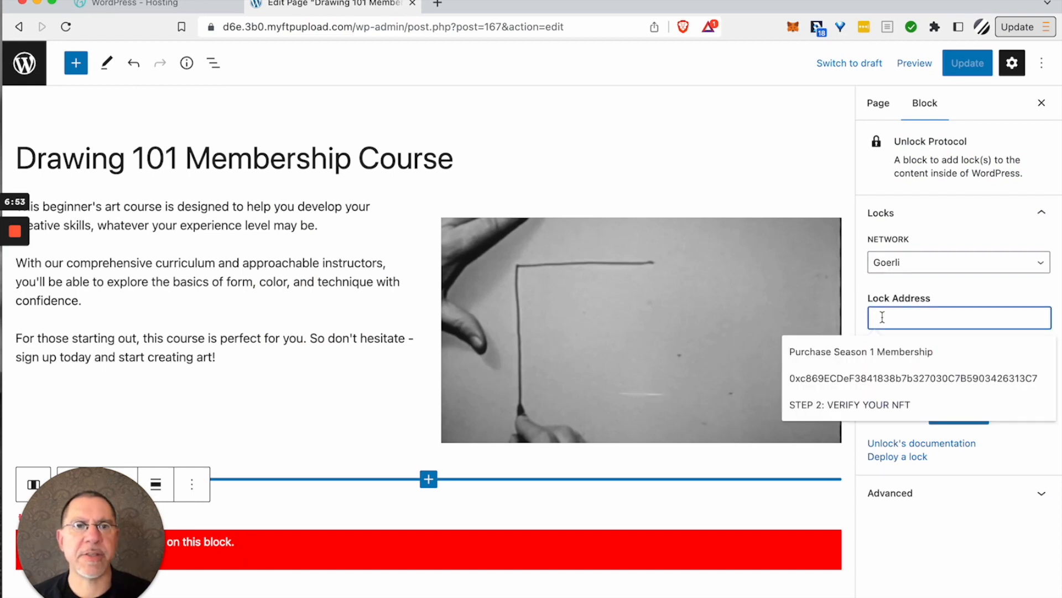
text(0x6f4c8086b6b0647425144154db0e)
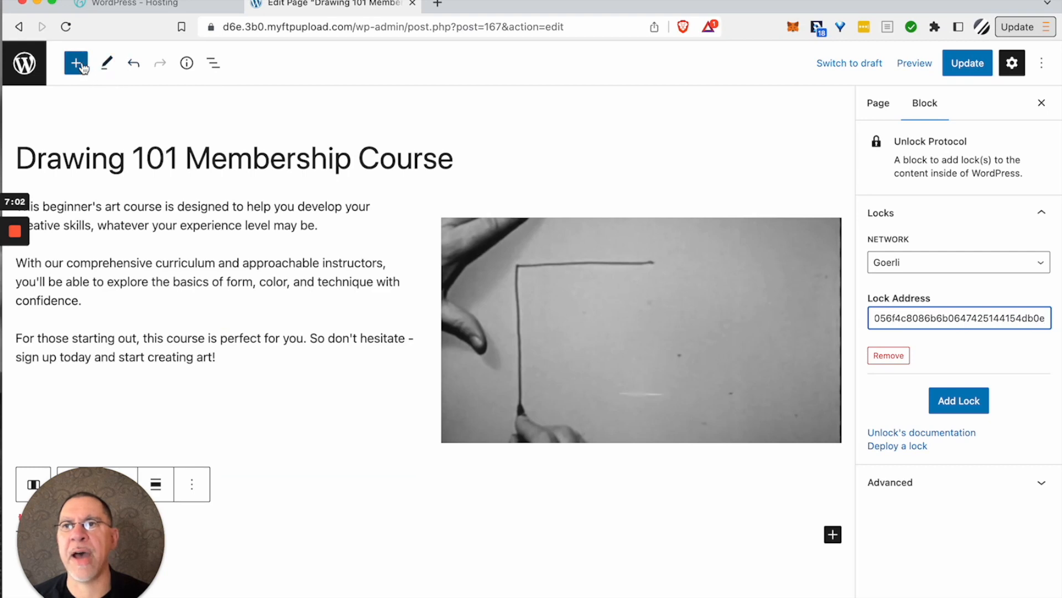
- Add a Video block inside the lock holding Drawing-a-Square.mp4 from the Media Library
click(75, 63)
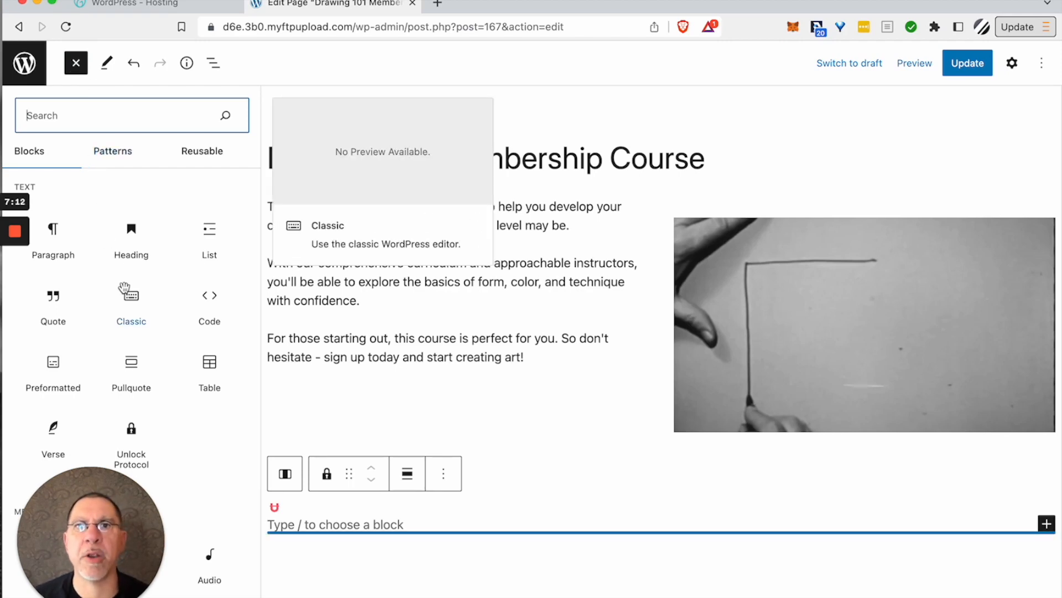
mouse_move(107, 337)
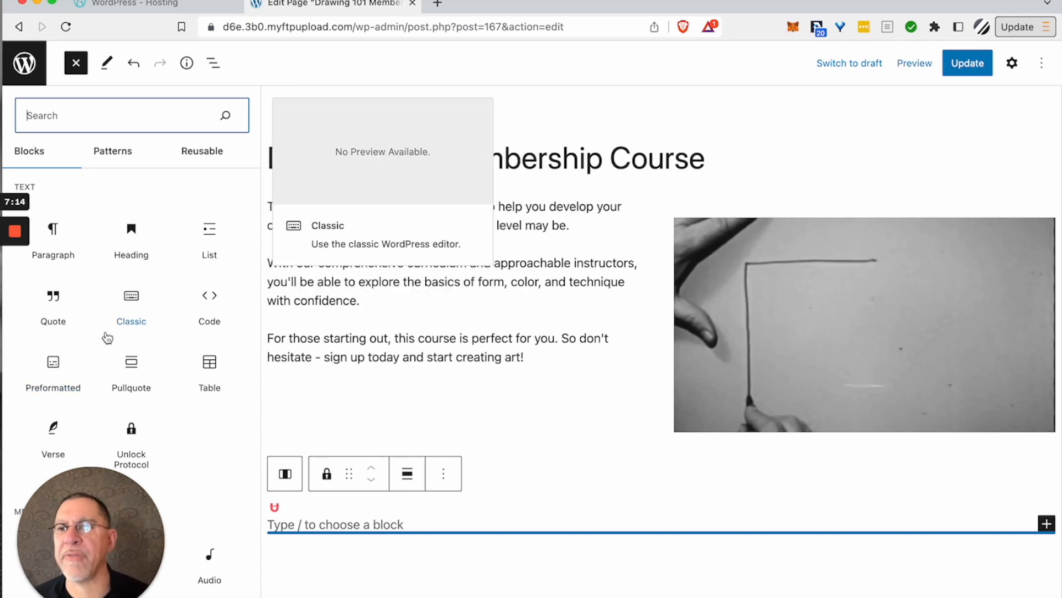
scroll(down, 3)
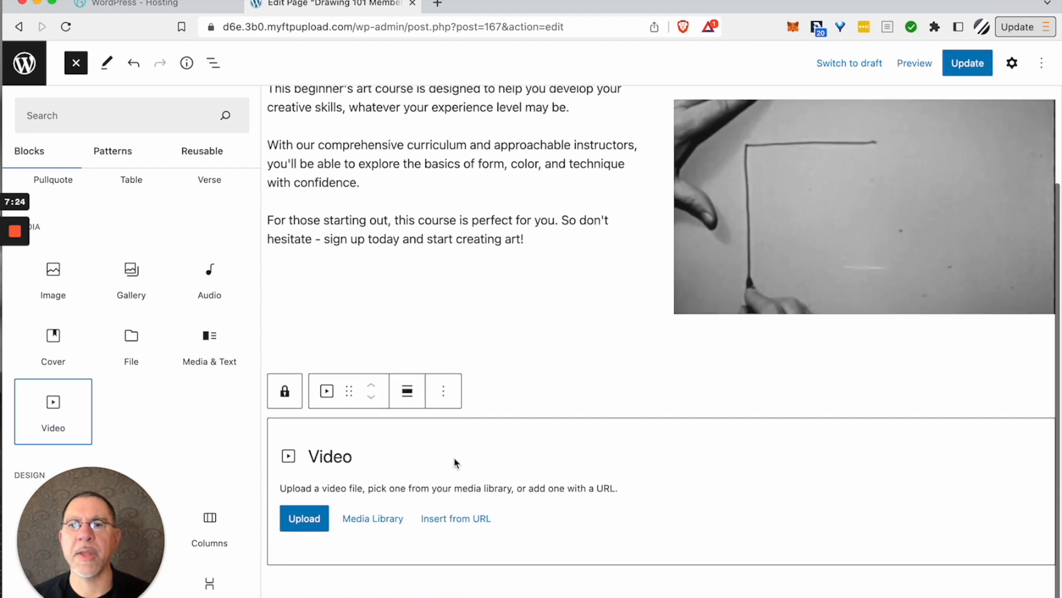
click(76, 63)
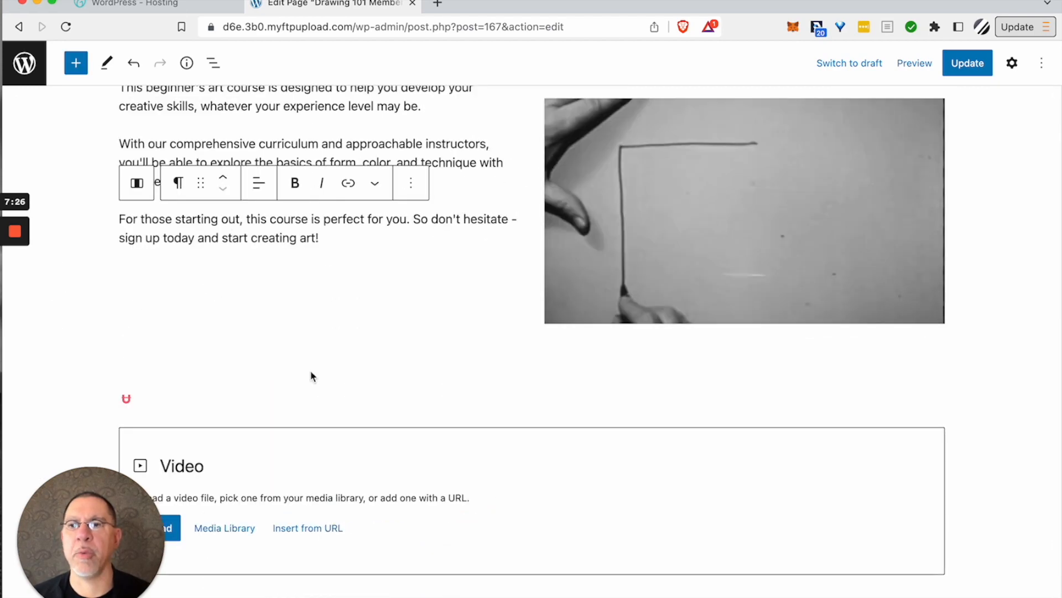
mouse_move(134, 405)
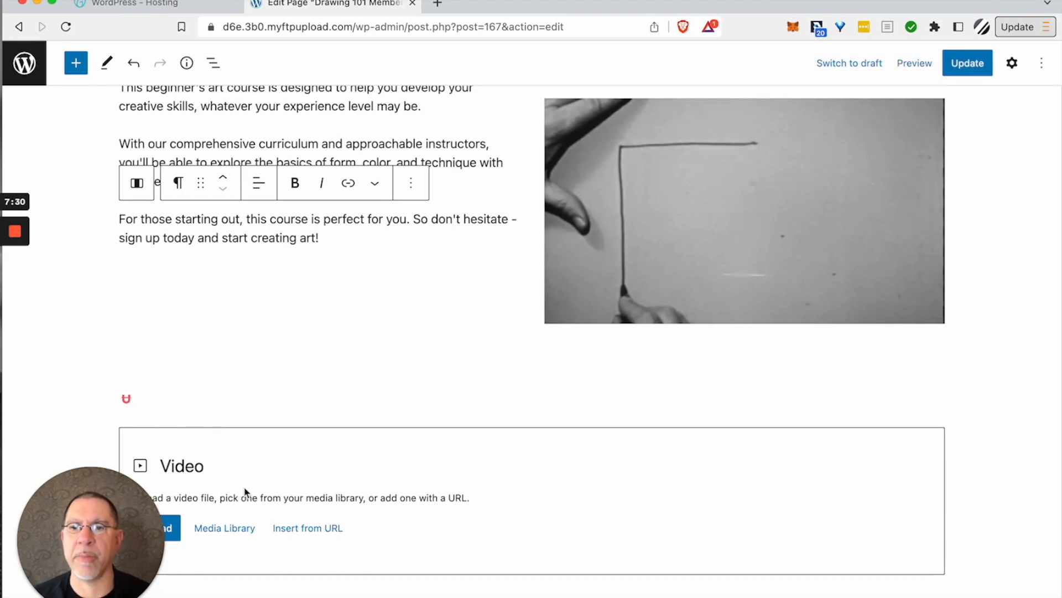
click(224, 528)
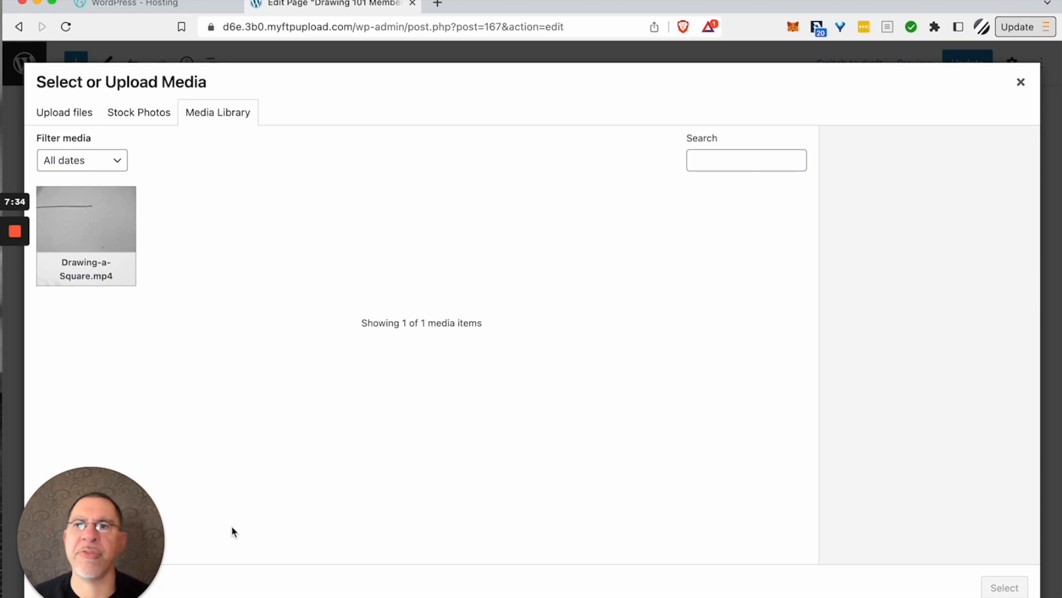
mouse_move(85, 232)
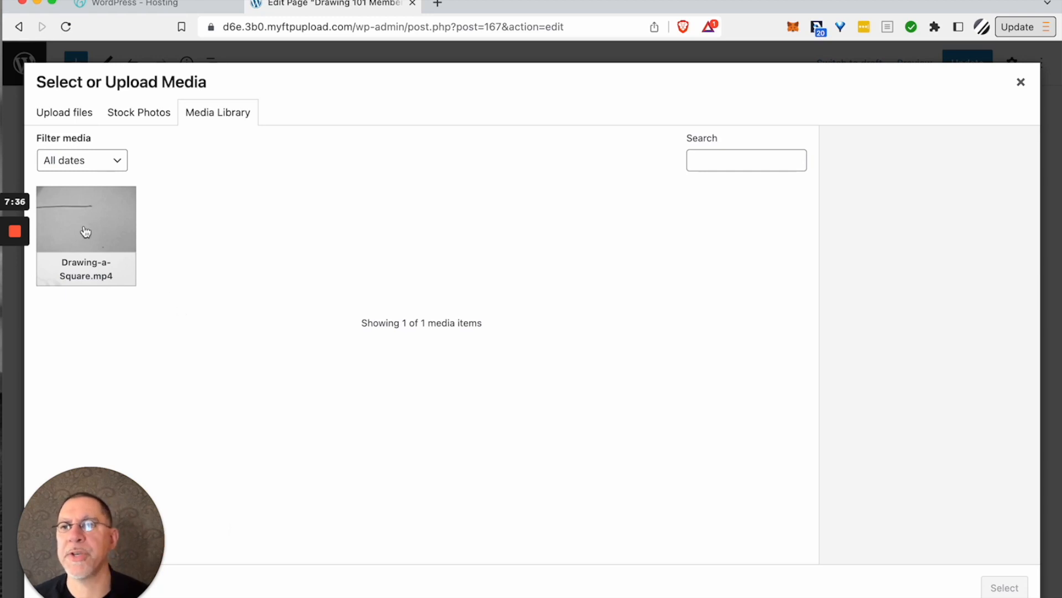
click(85, 233)
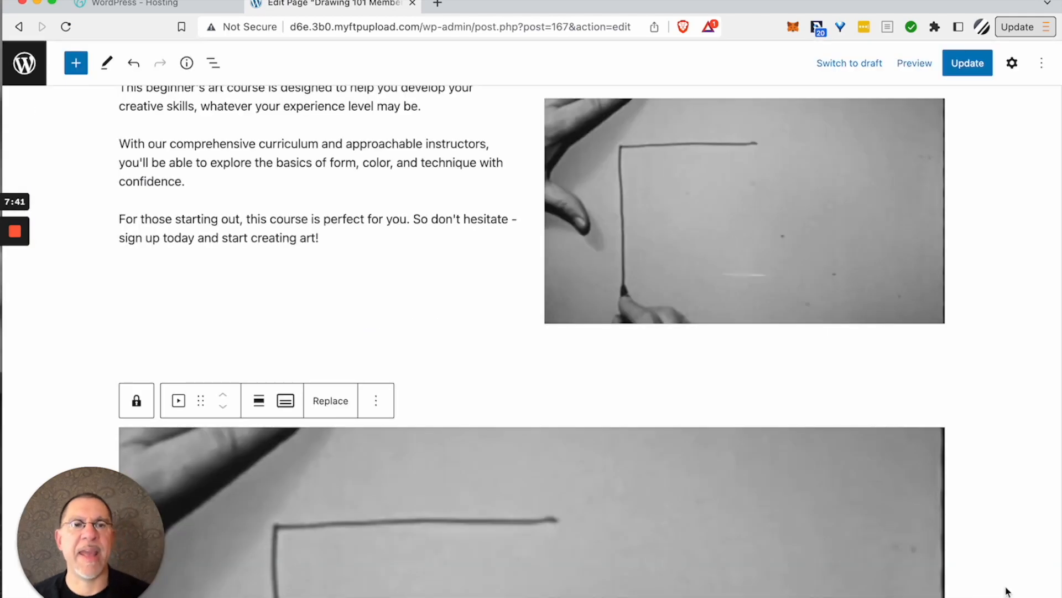
- Update the Drawing 101 Membership Course page and select the site address
scroll(down, 3)
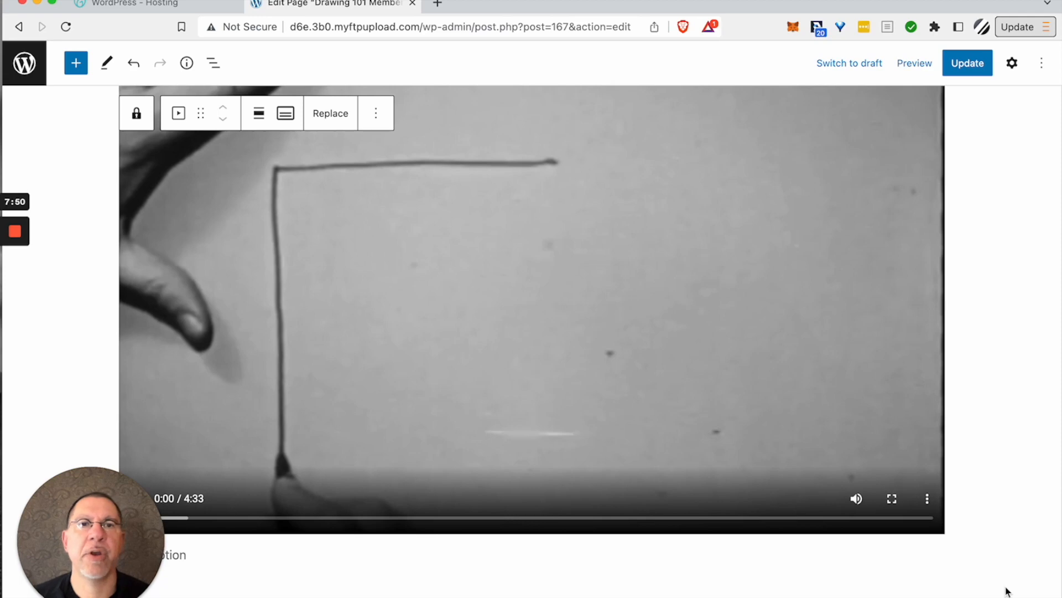
mouse_move(979, 92)
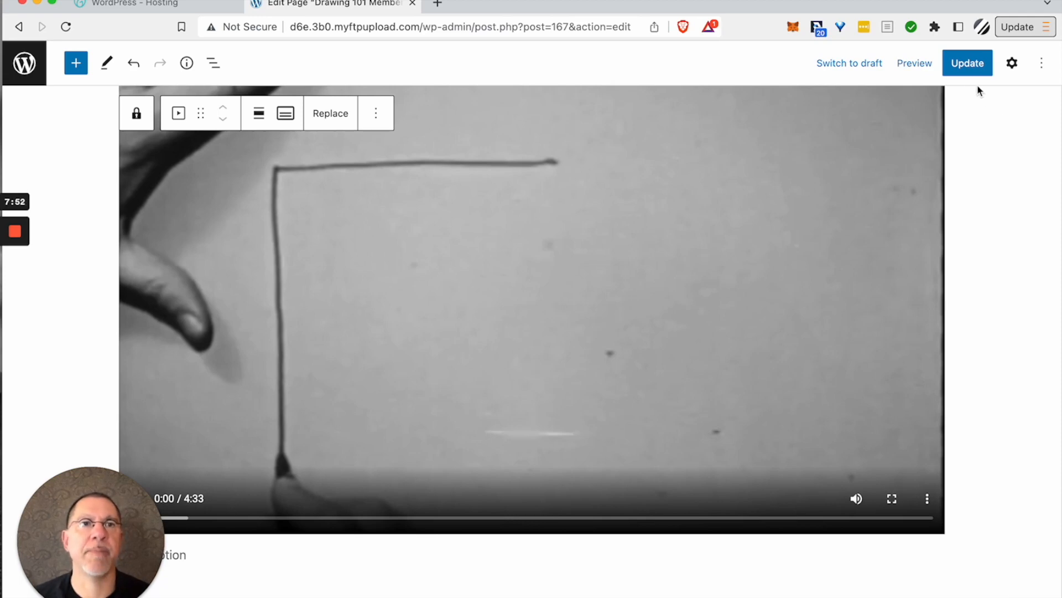
click(967, 63)
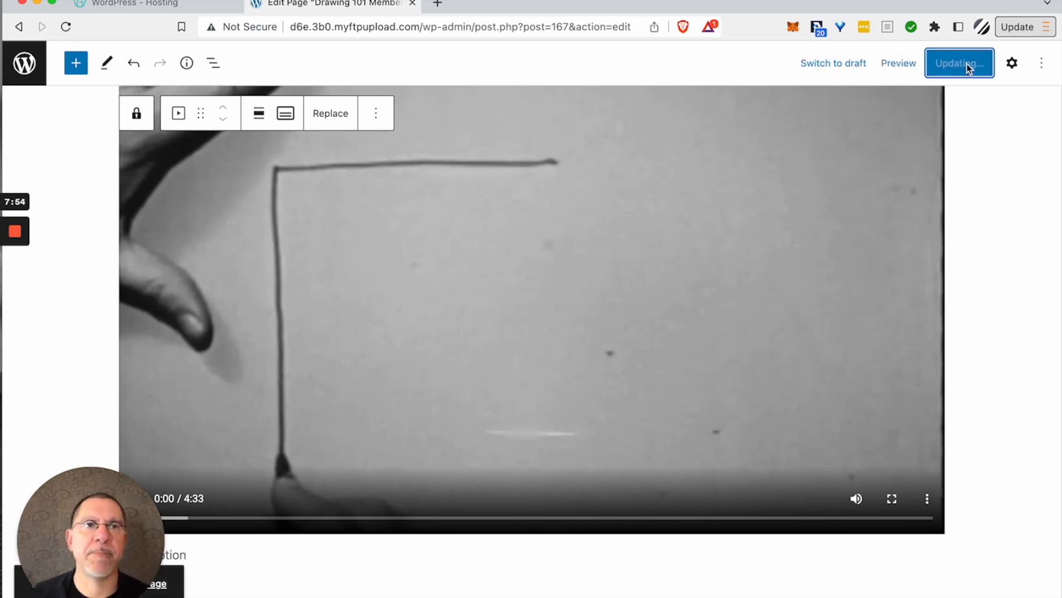
click(960, 63)
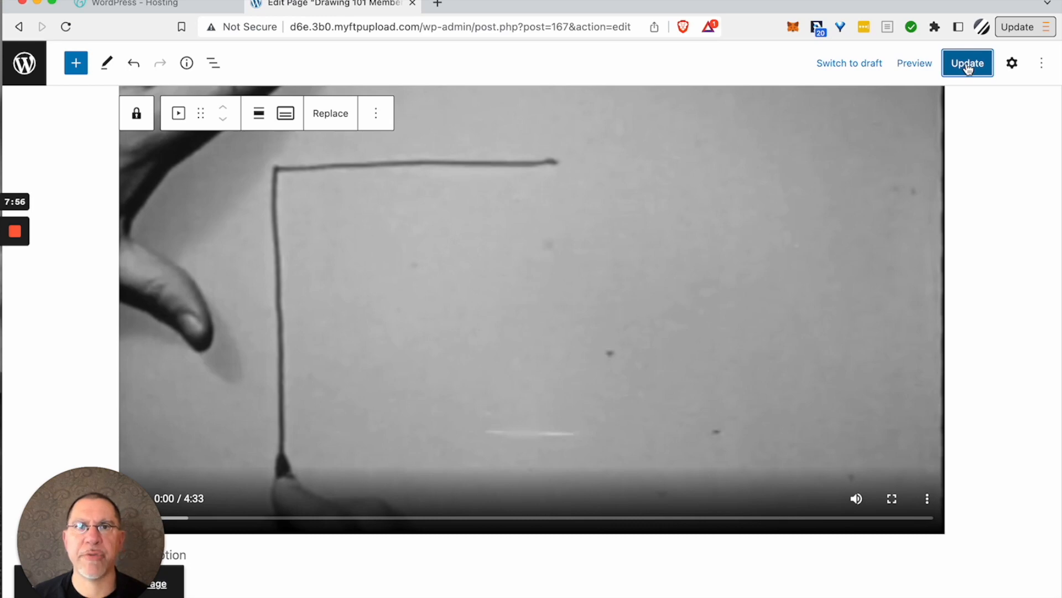
mouse_move(588, 104)
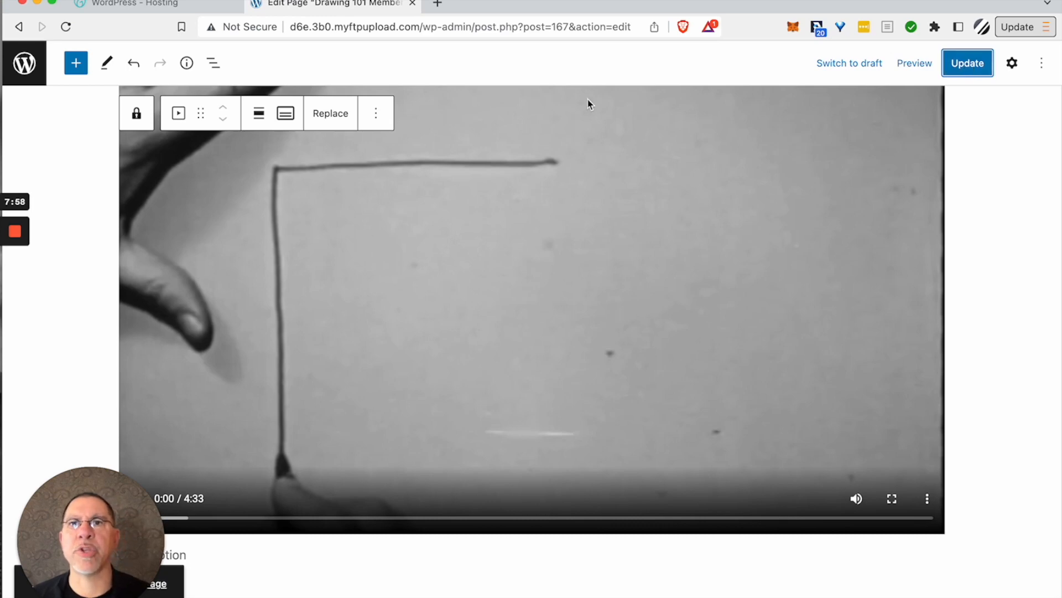
click(461, 27)
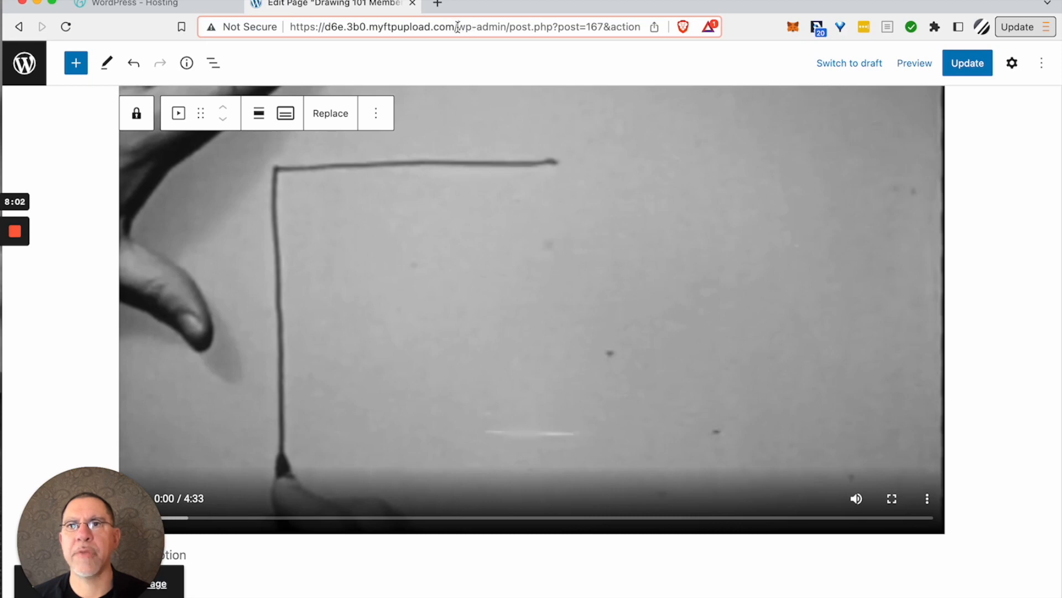
click(461, 26)
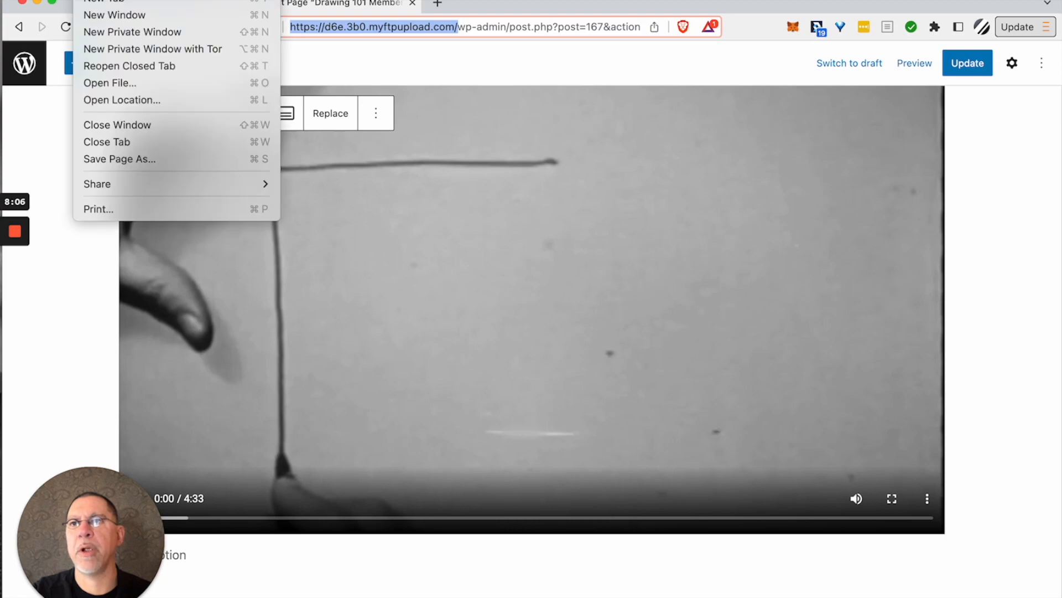
- Open a new private browser window to view the live landing page
click(133, 33)
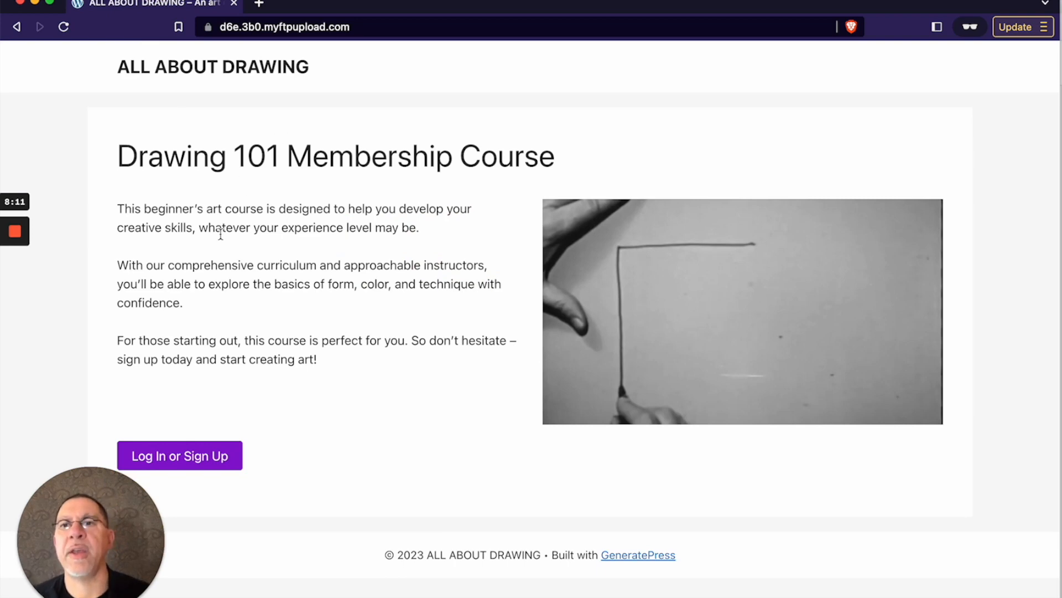
mouse_move(452, 329)
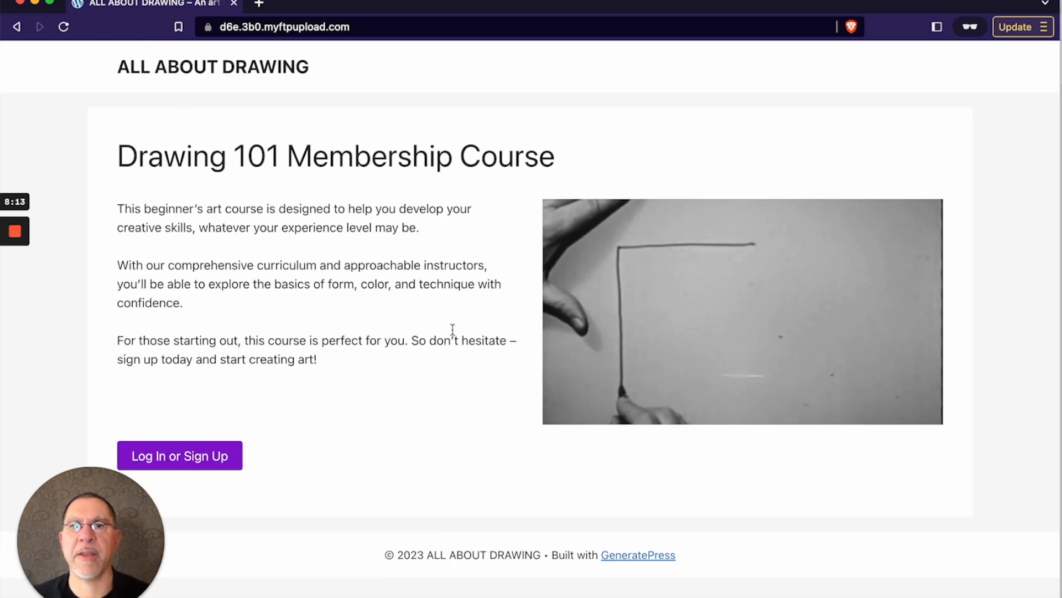
mouse_move(418, 205)
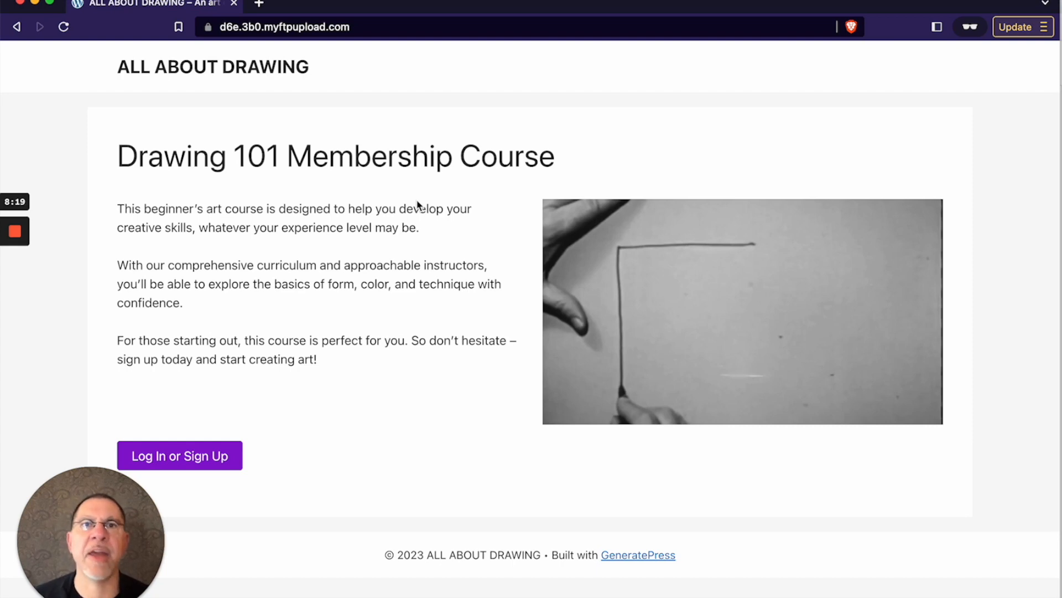
mouse_move(187, 518)
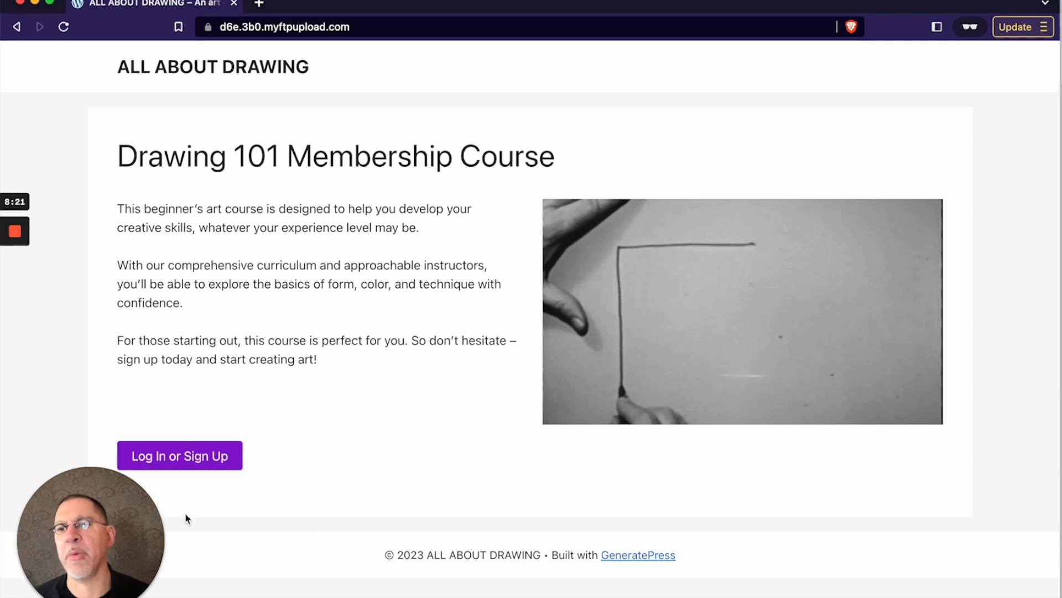
mouse_move(179, 455)
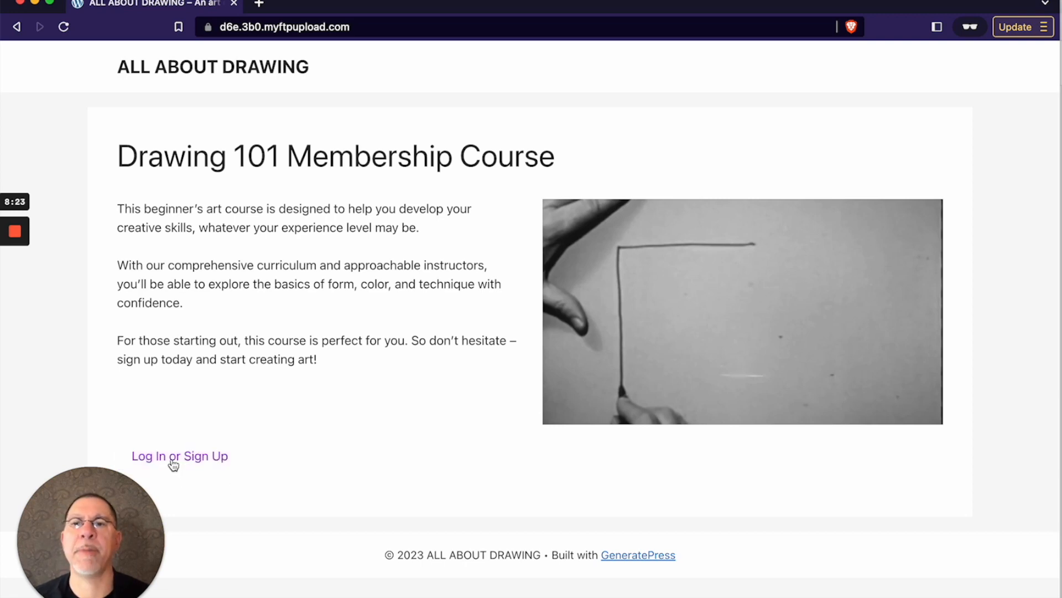